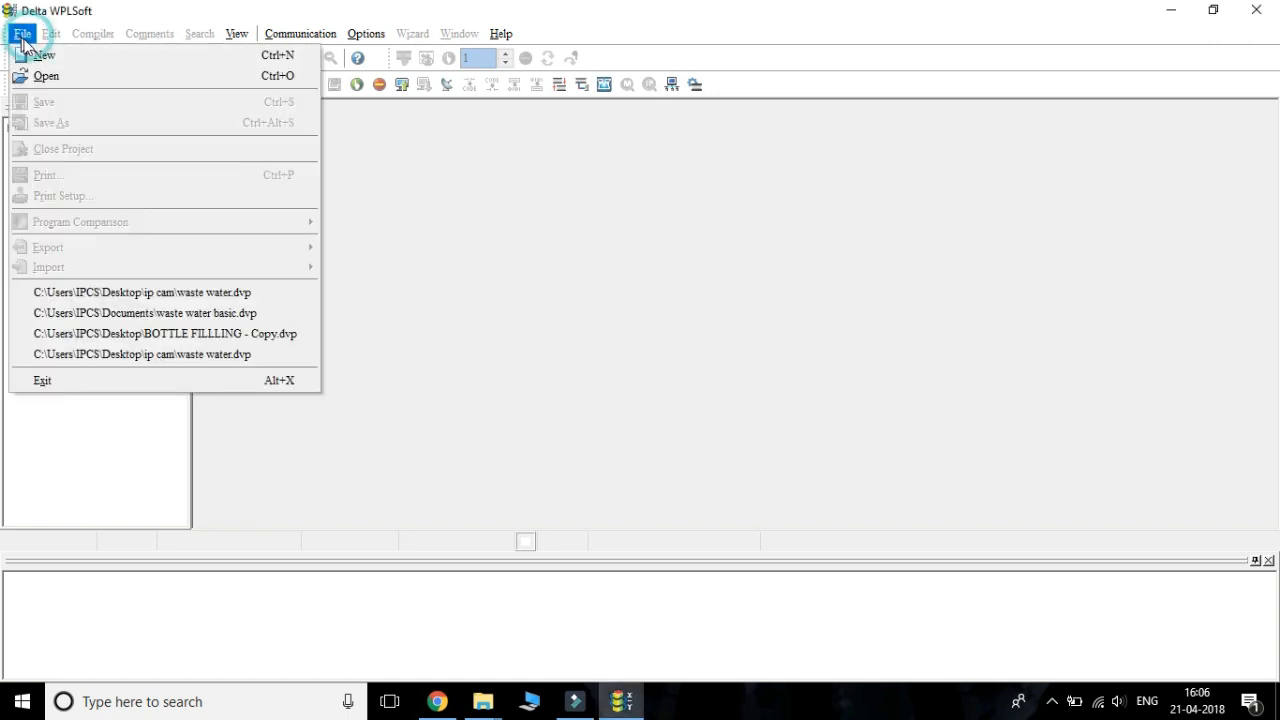
# Create a new project titled 'bit right shift', keeping model type PLC and SV2
pyautogui.click(44, 40)
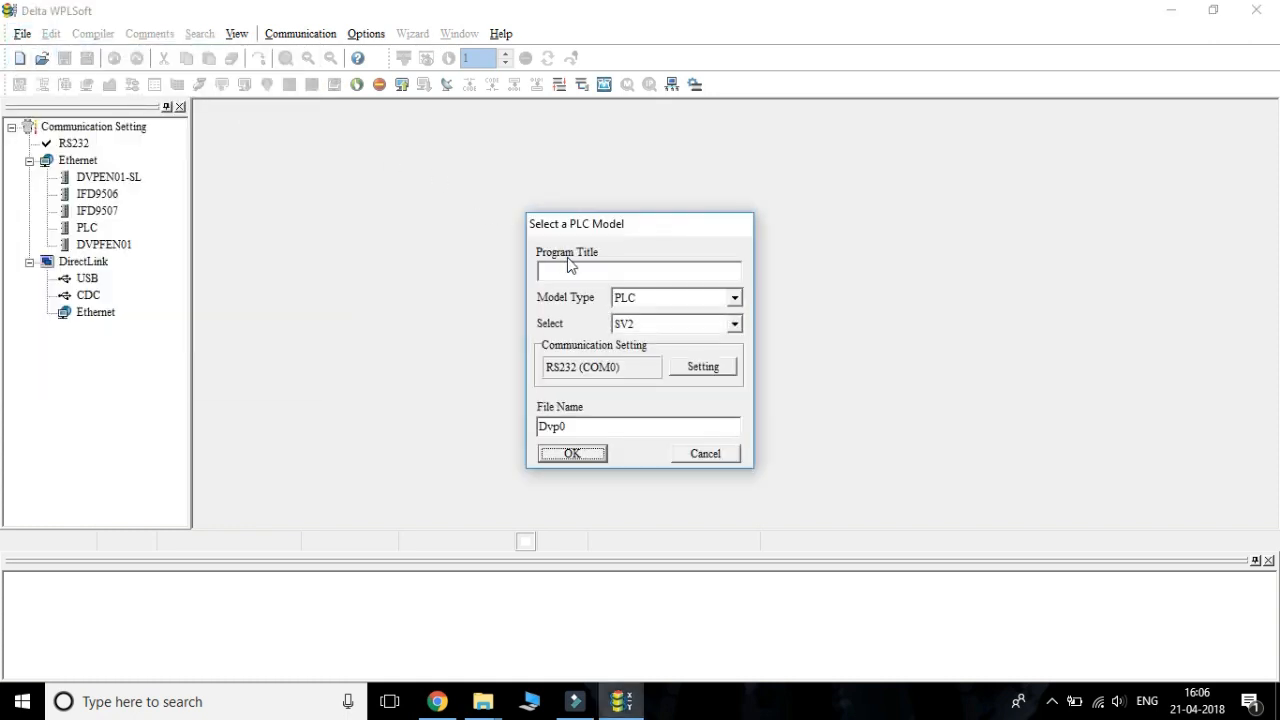
pyautogui.write('4')
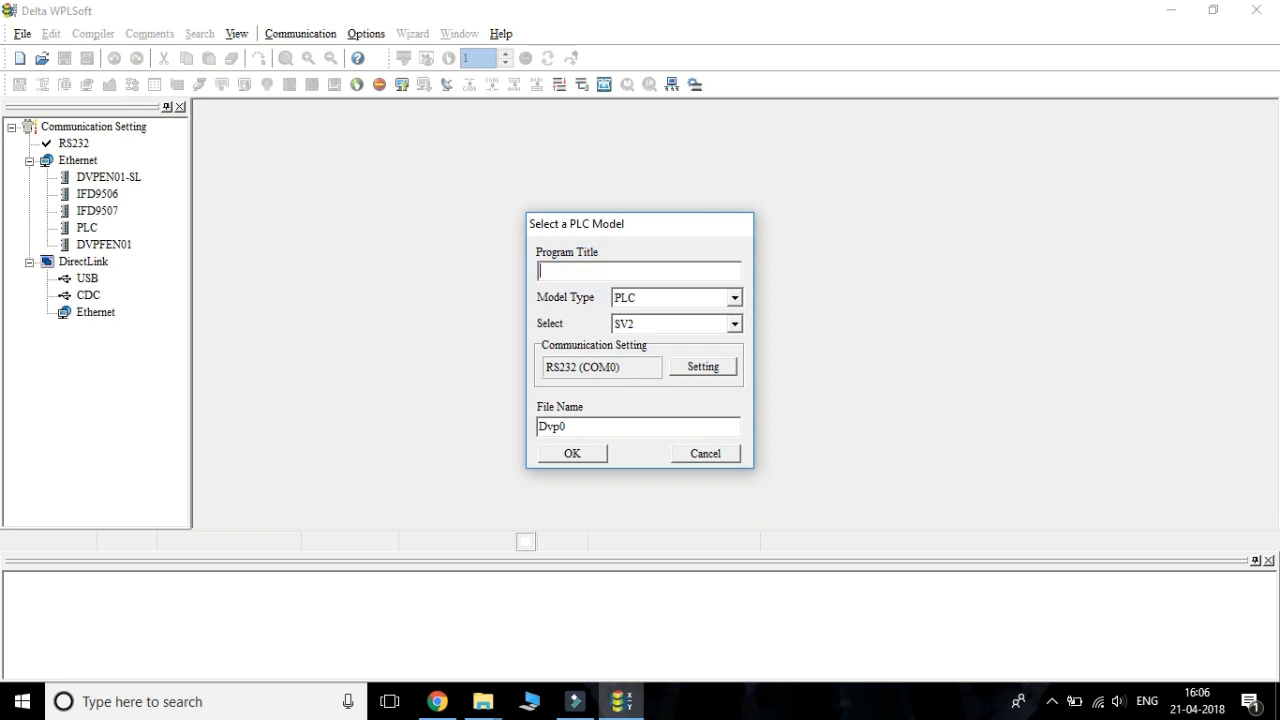
pyautogui.write('bit right')
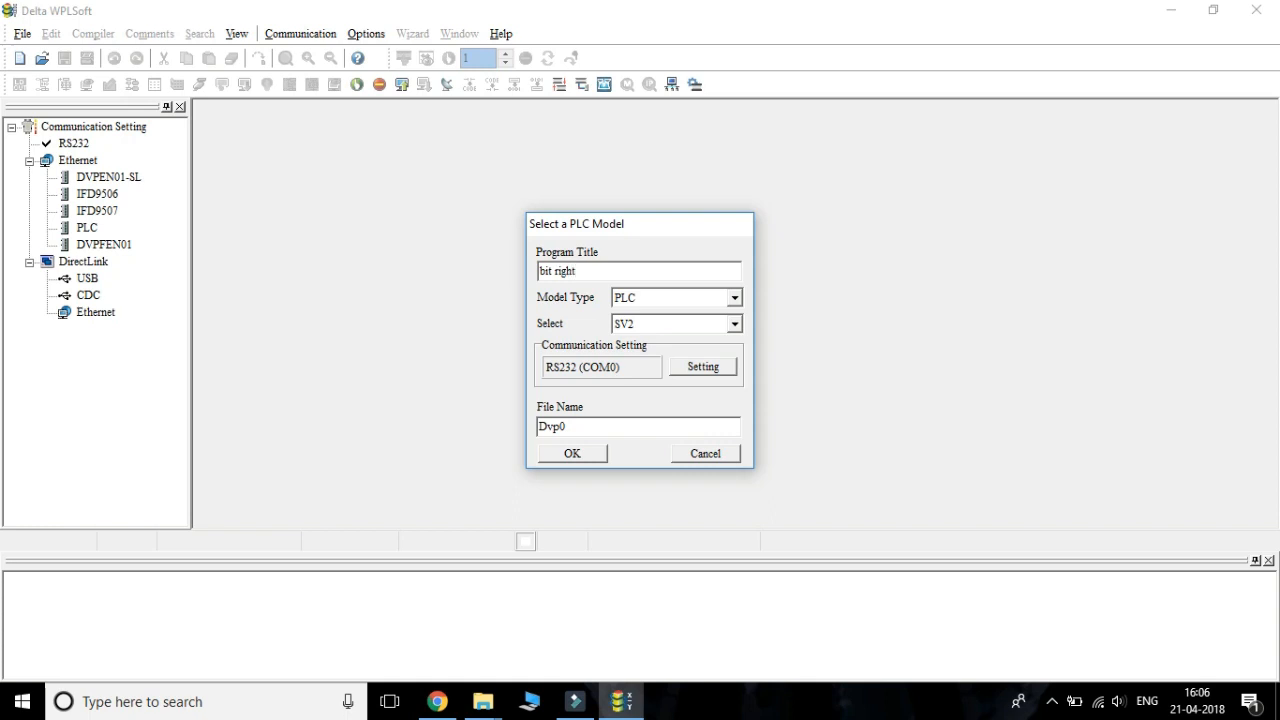
pyautogui.write('shift')
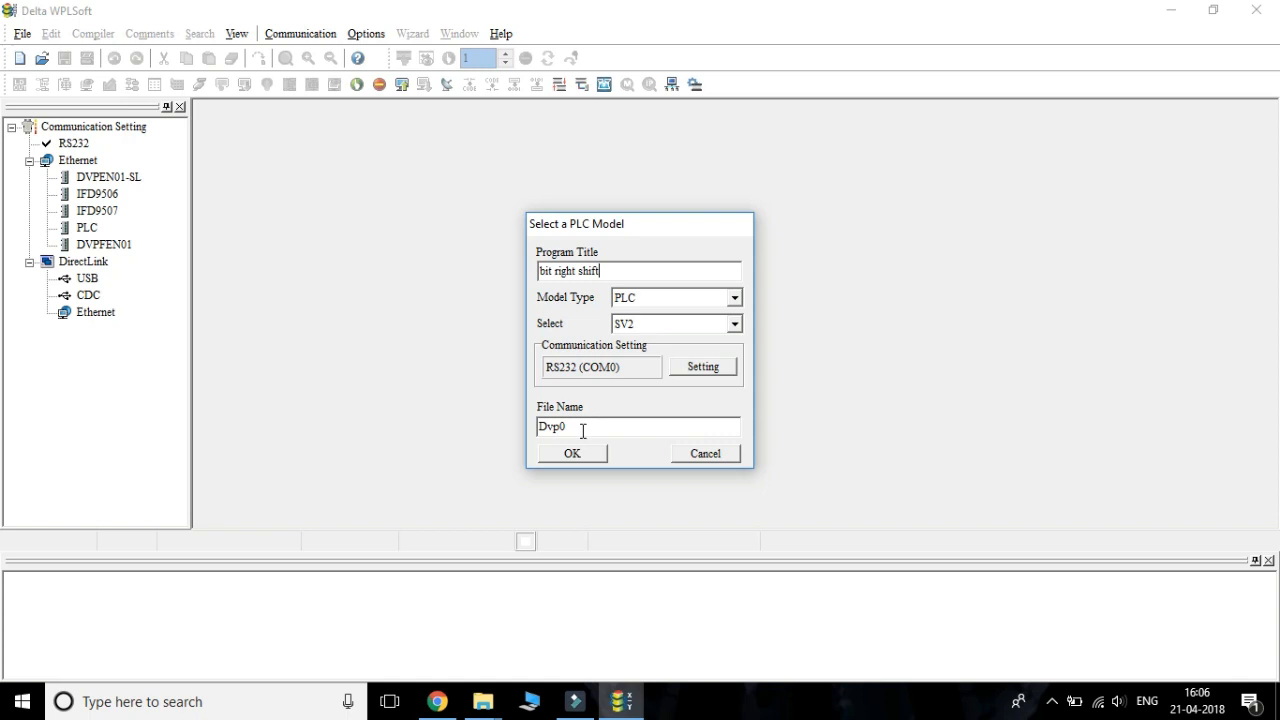
pyautogui.click(572, 453)
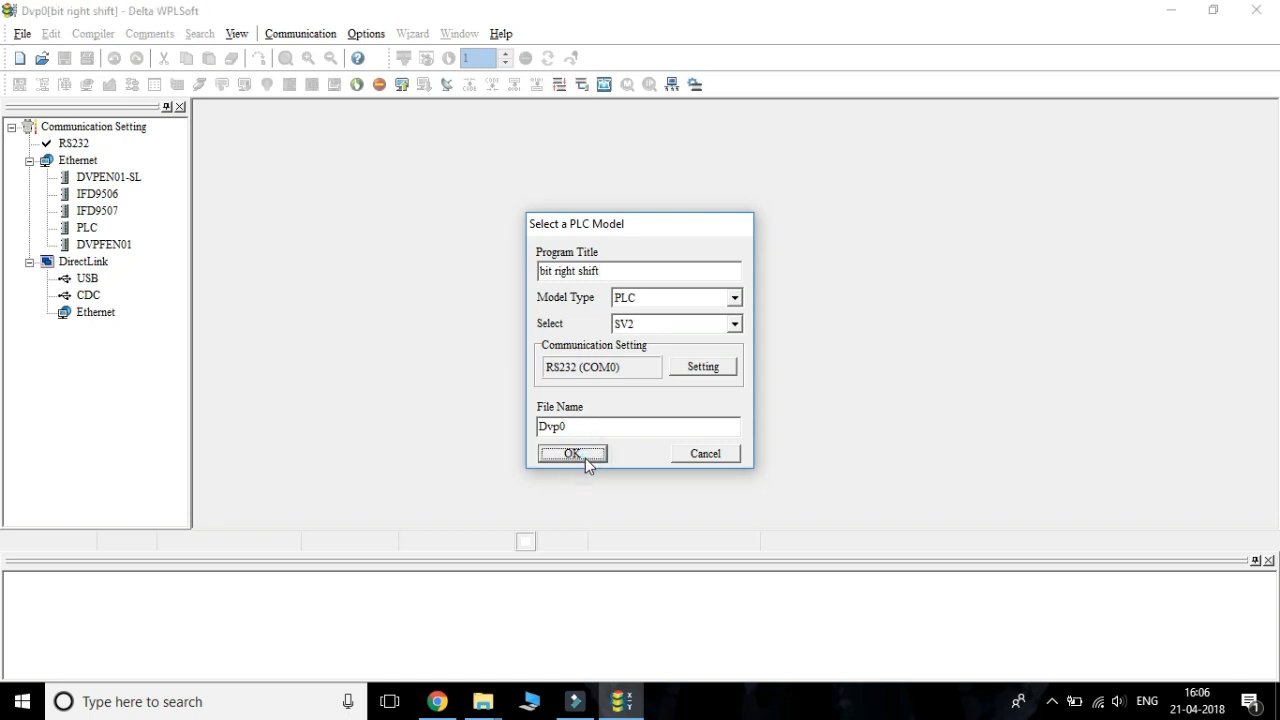
# Switch the editor to ladder diagram mode from the View menu
pyautogui.click(572, 453)
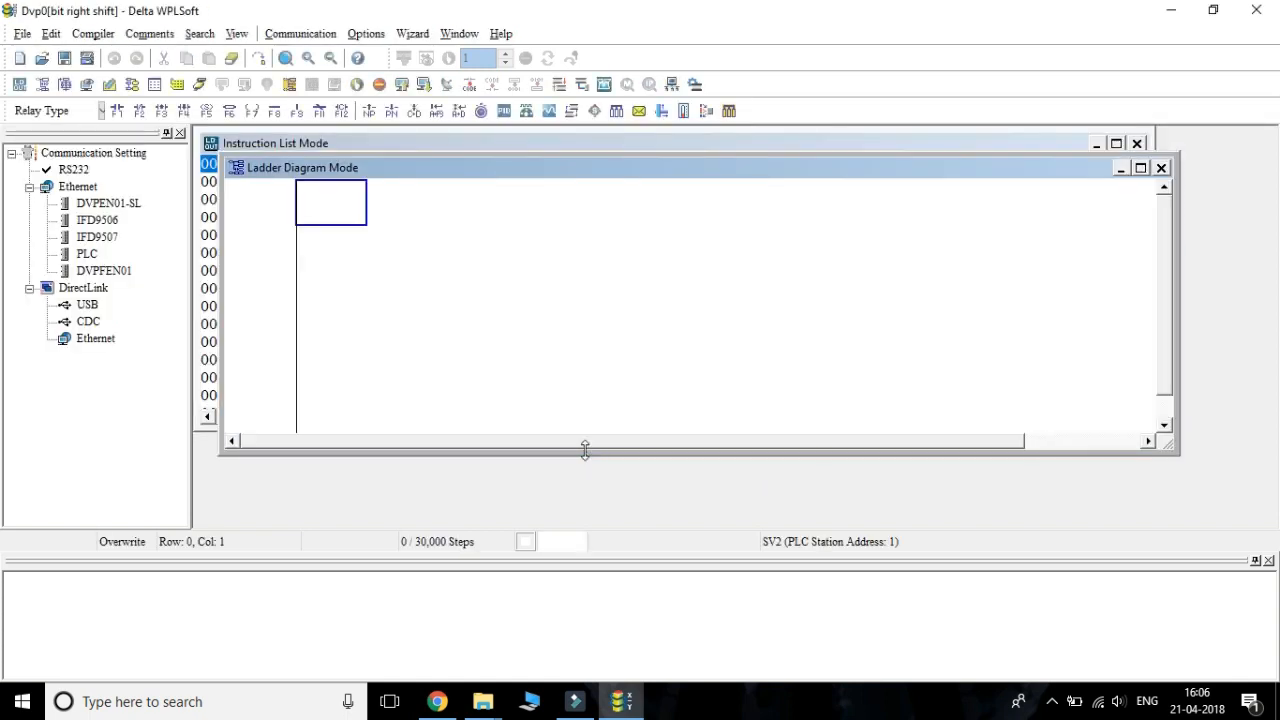
pyautogui.click(237, 33)
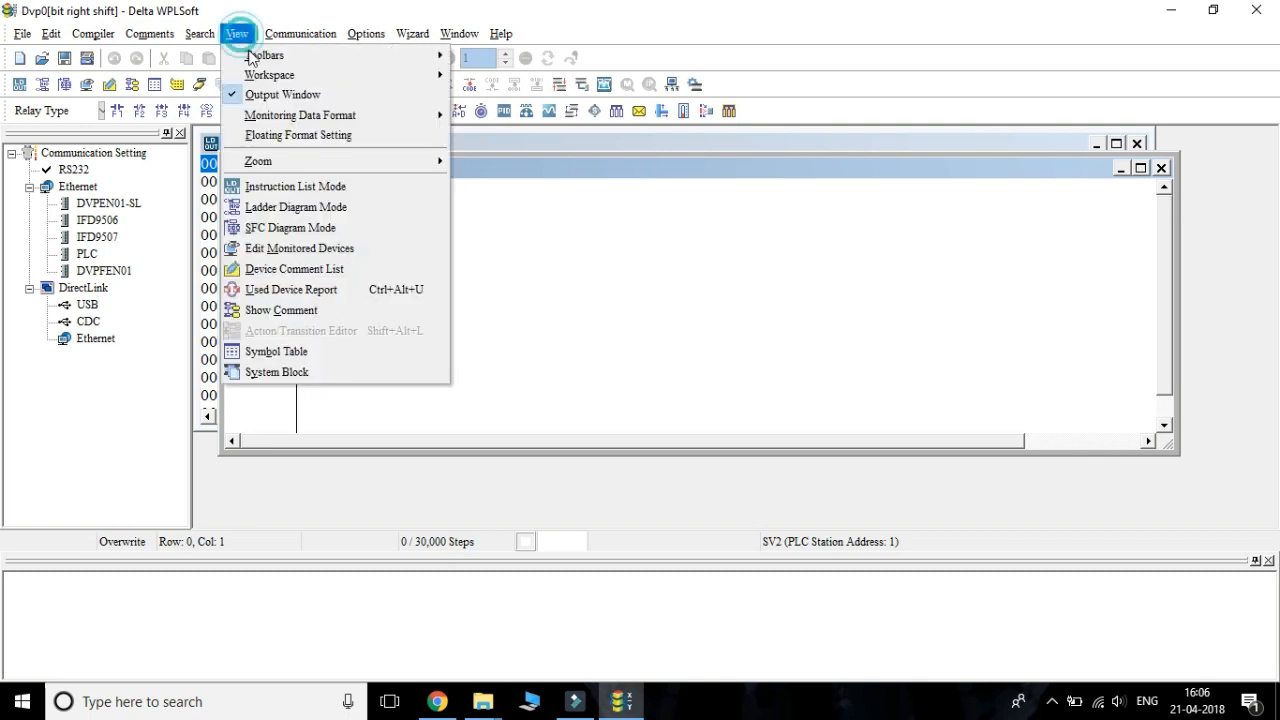
pyautogui.click(296, 207)
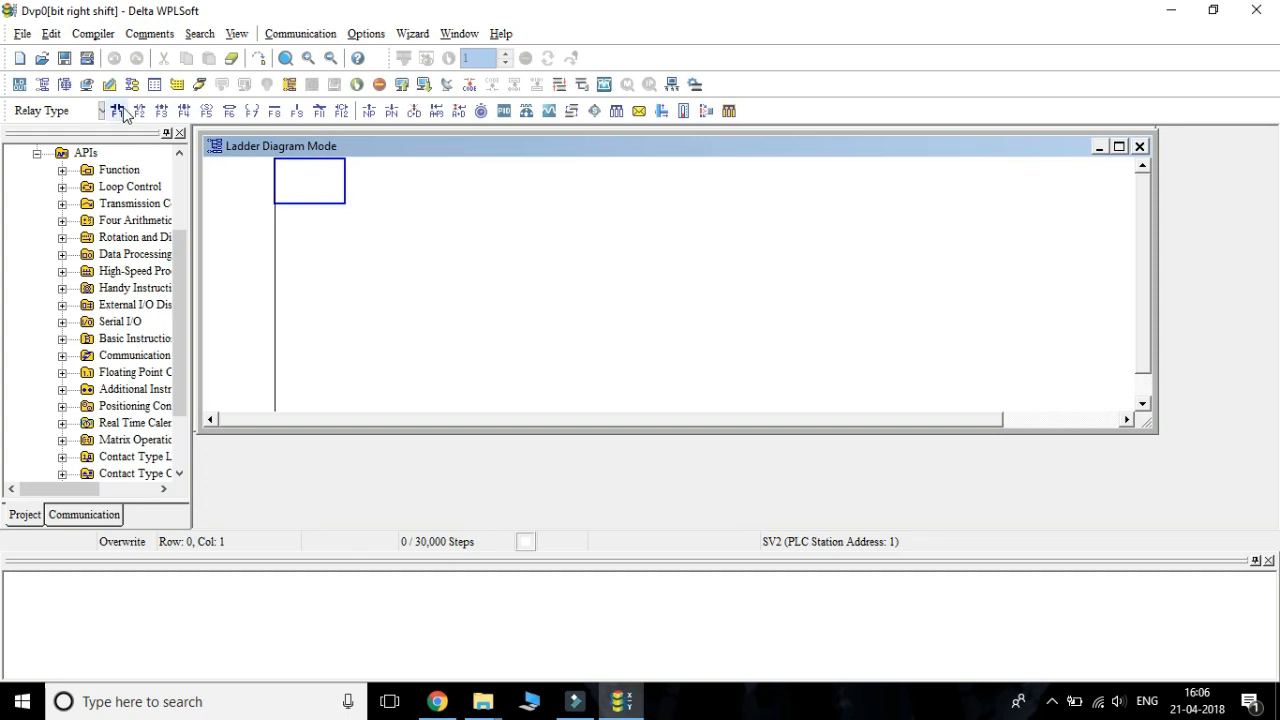
# Place a rising-edge contact for input X0 on the first rung
pyautogui.click(137, 111)
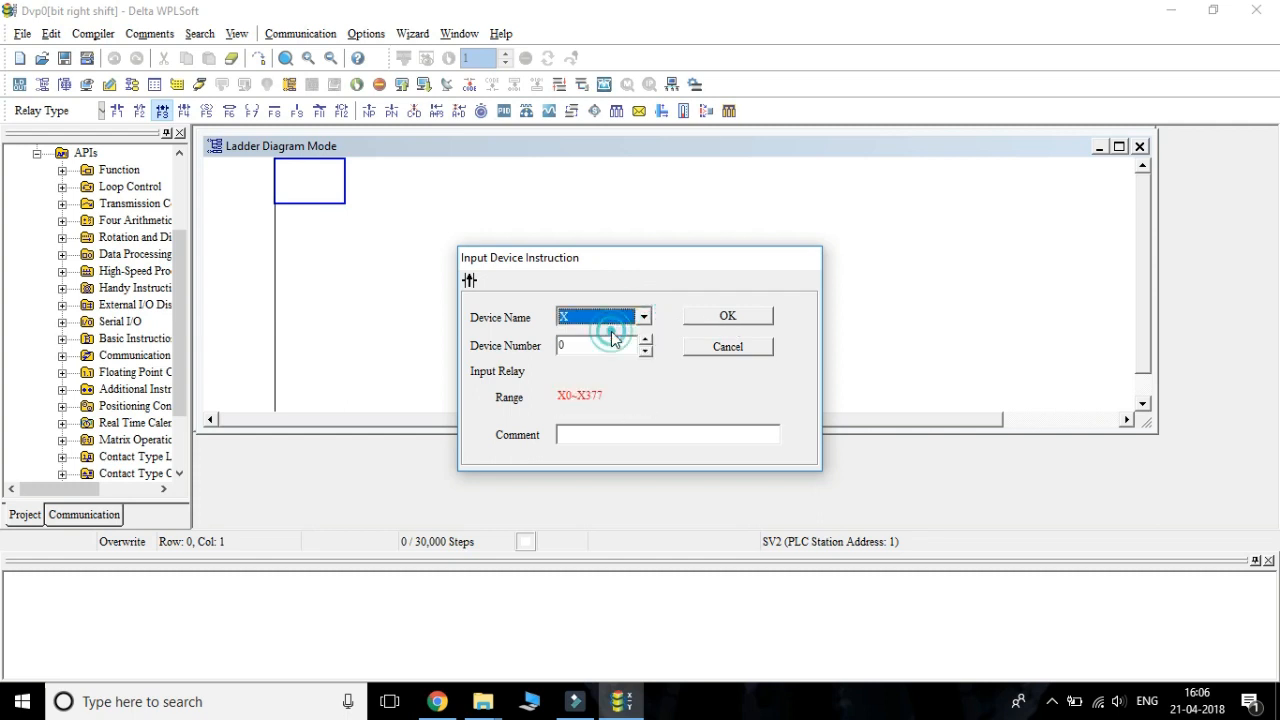
pyautogui.click(646, 340)
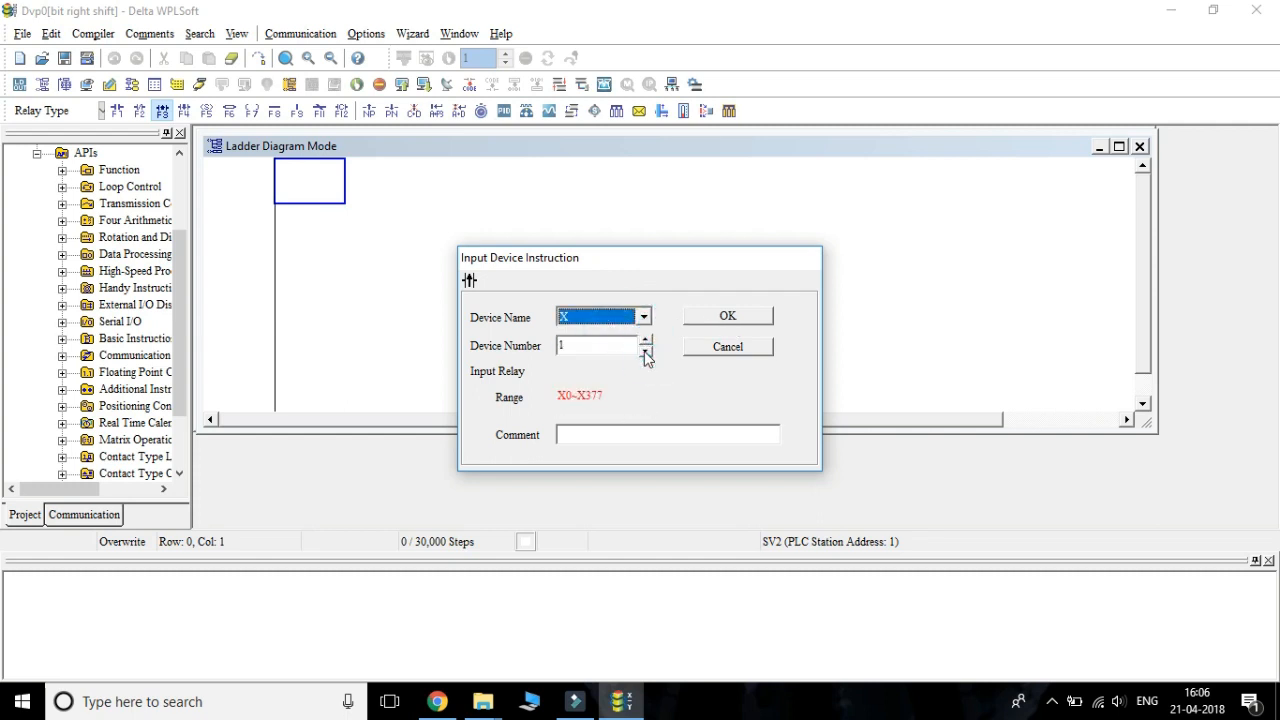
pyautogui.click(727, 315)
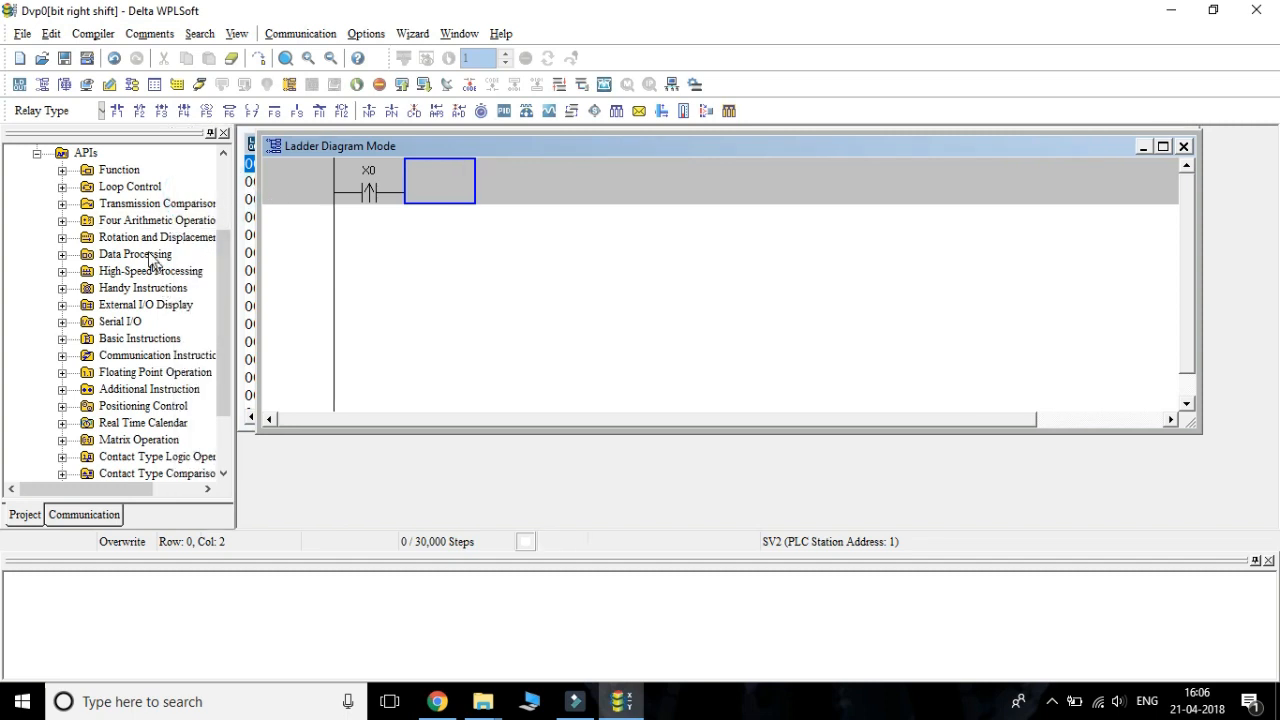
pyautogui.moveTo(115, 248)
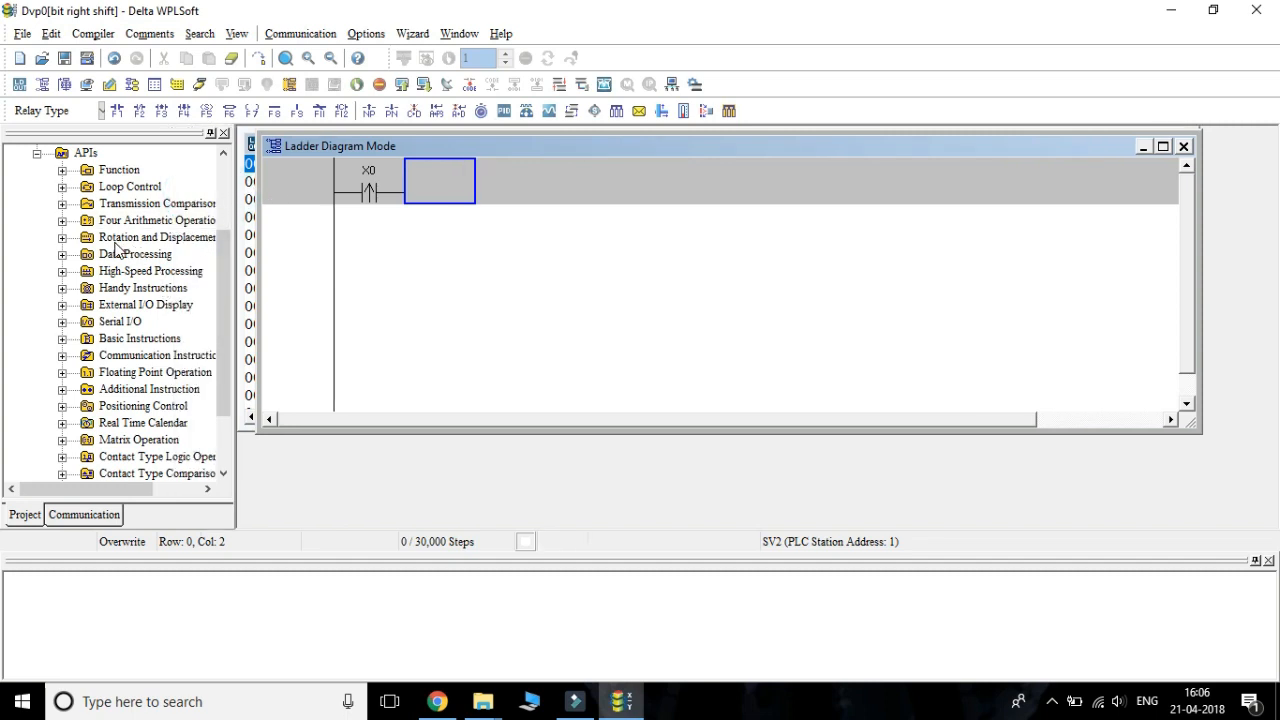
# Expand Rotation and Displacement in the APIs tree and open API-30 ROR
pyautogui.click(155, 203)
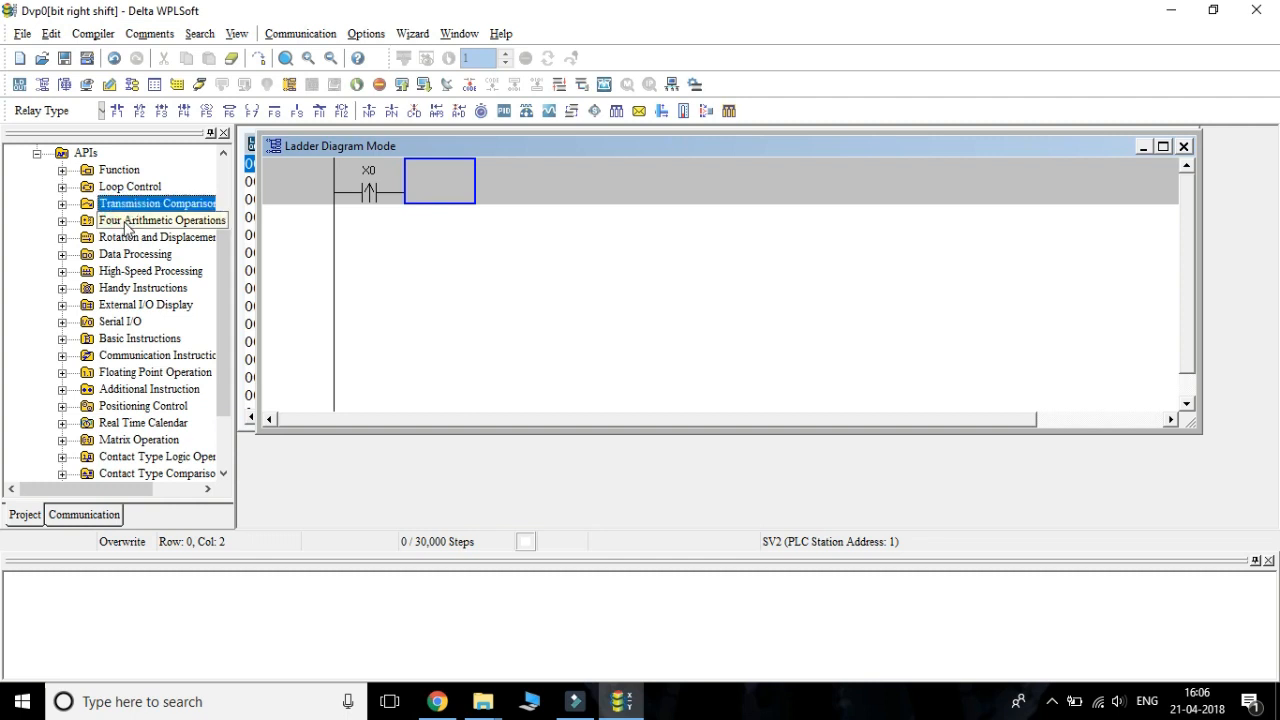
pyautogui.moveTo(53, 247)
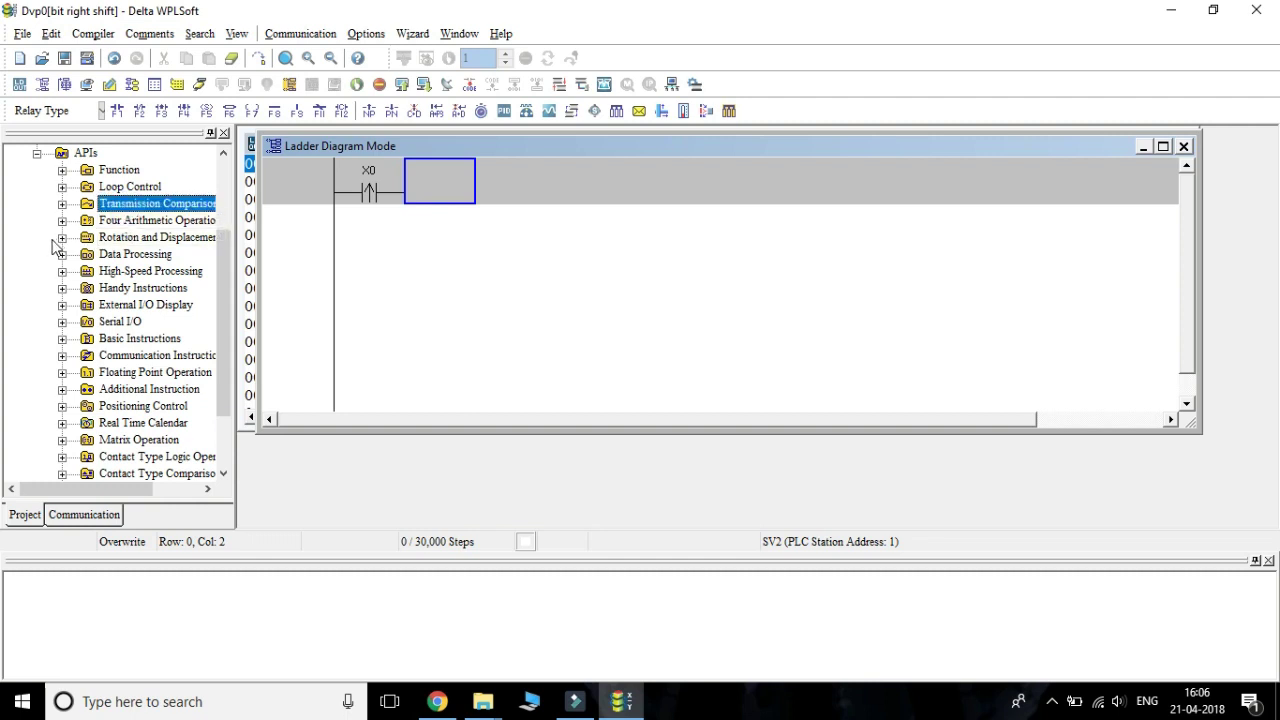
pyautogui.click(62, 237)
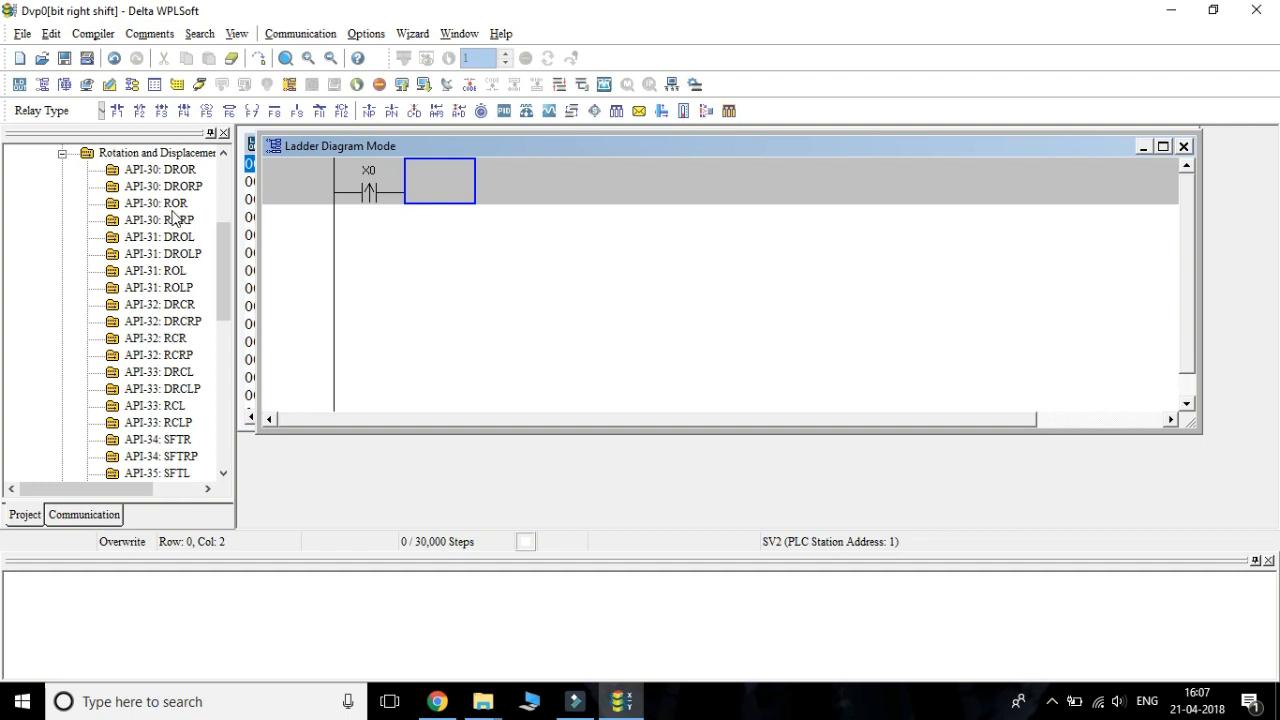
pyautogui.click(155, 203)
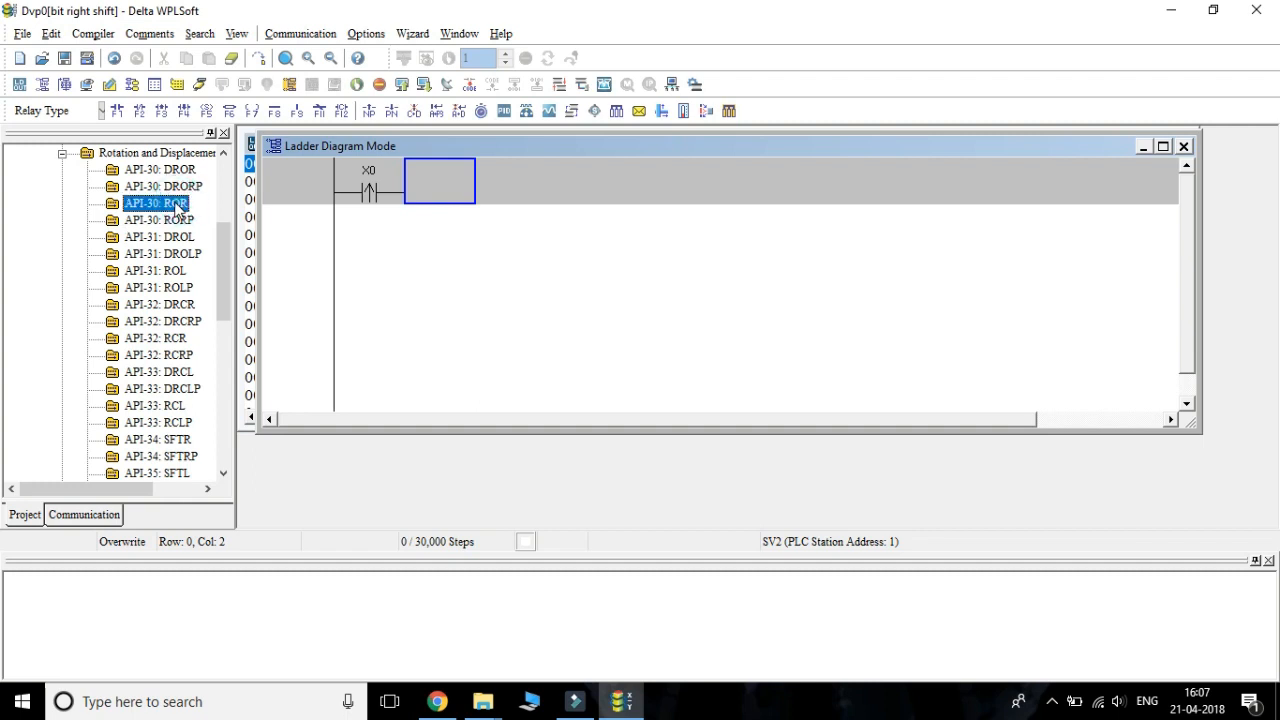
pyautogui.doubleClick(160, 203)
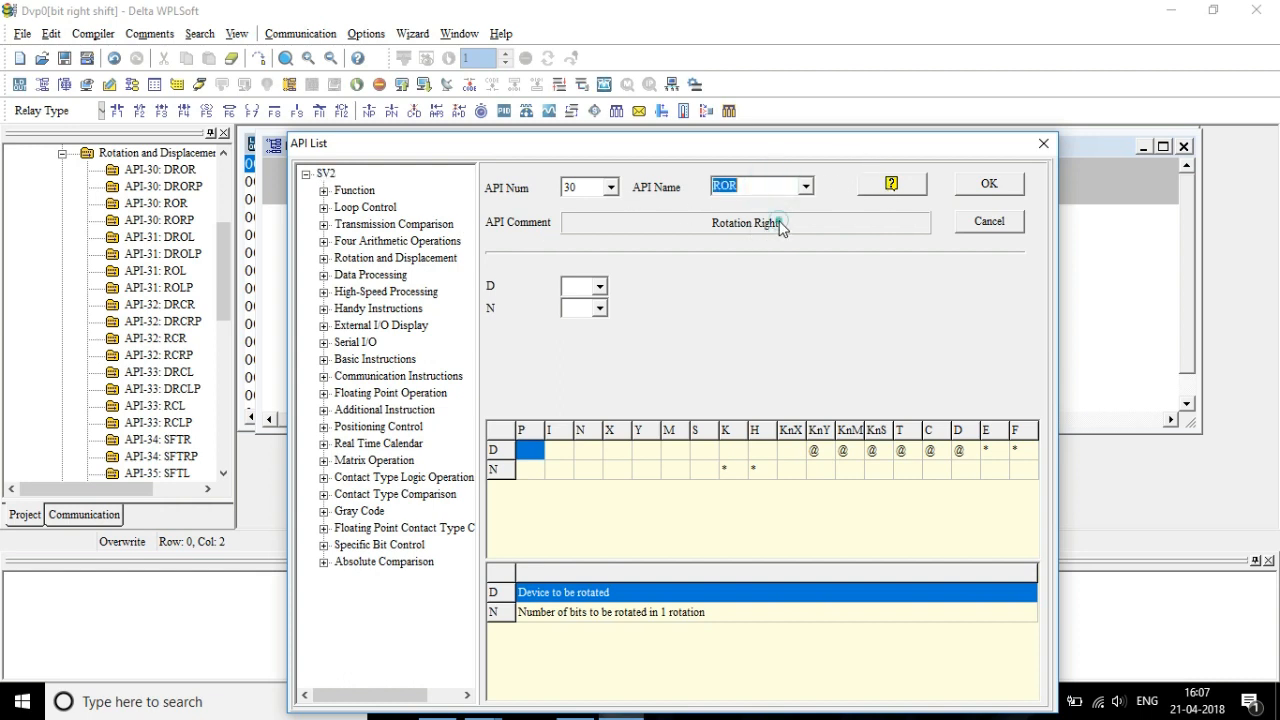
pyautogui.moveTo(788, 242)
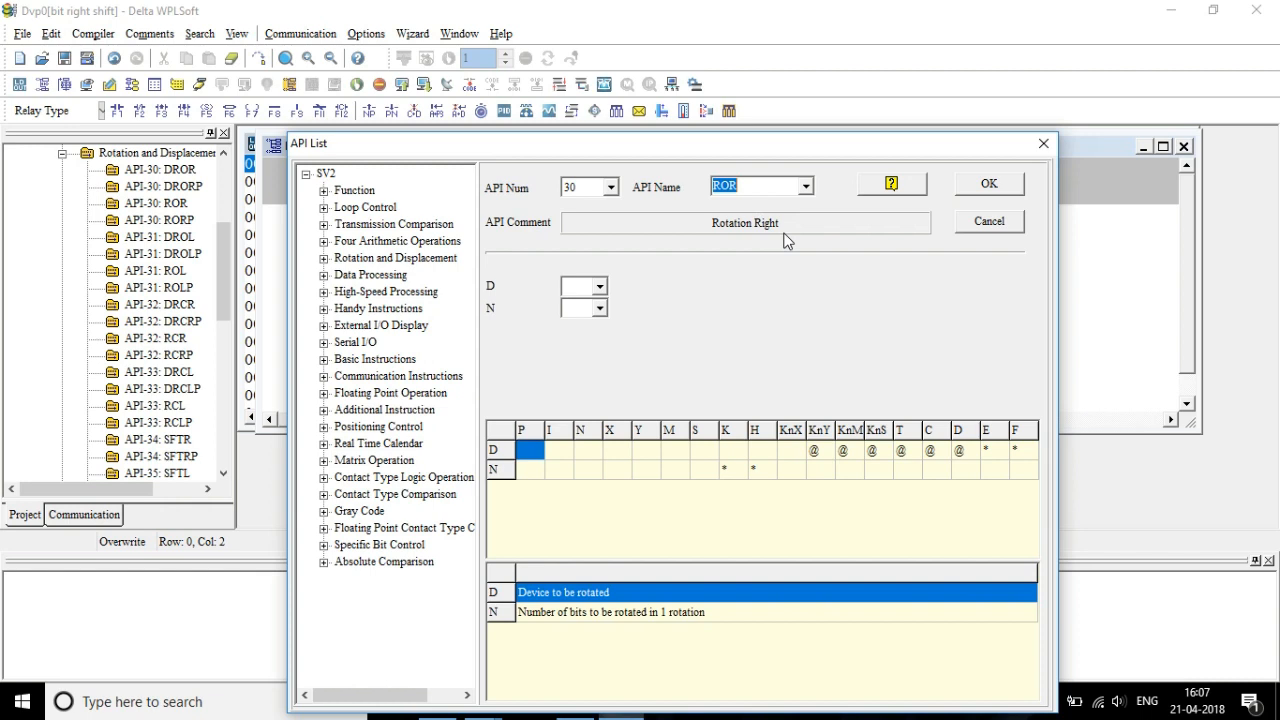
pyautogui.moveTo(890, 192)
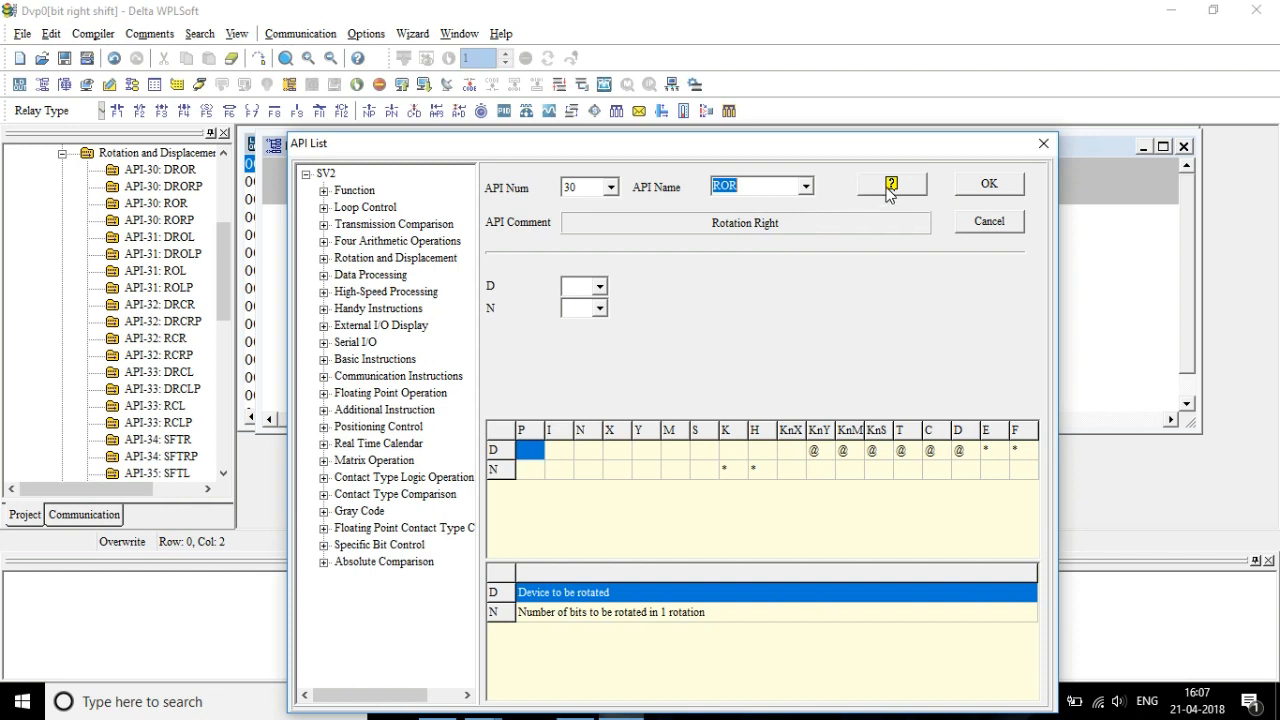
pyautogui.click(891, 184)
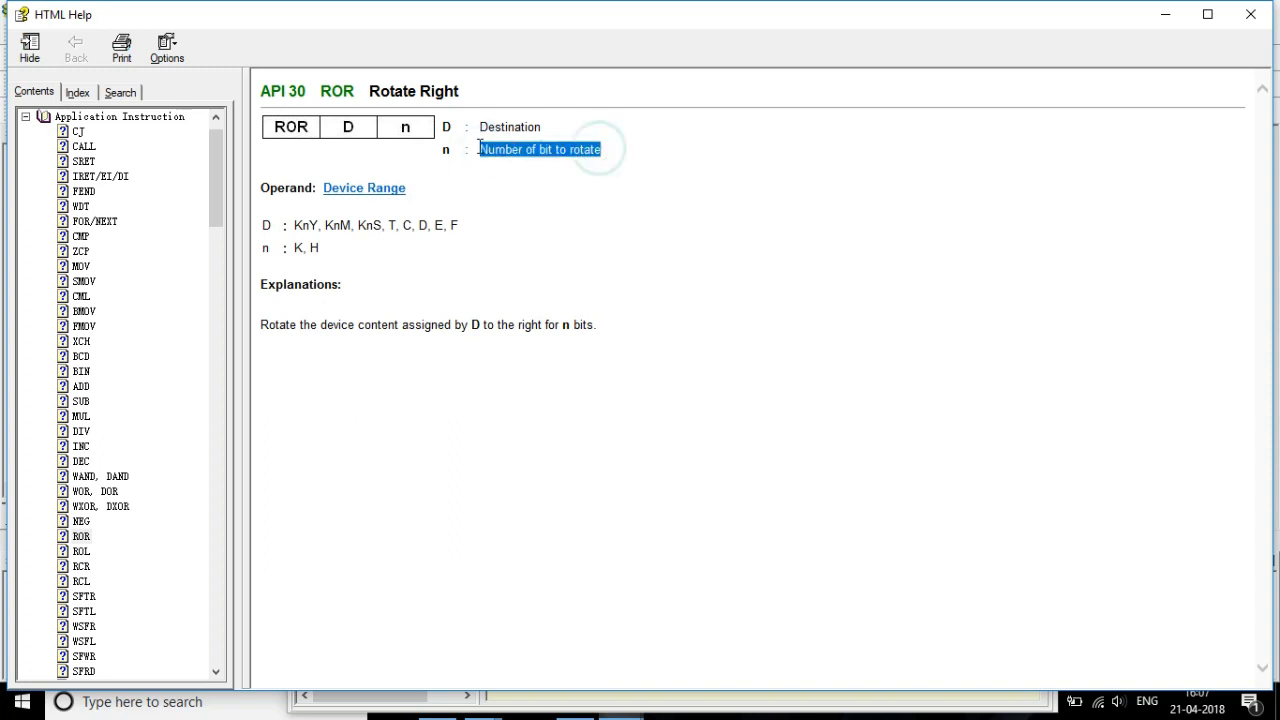
pyautogui.moveTo(517, 248)
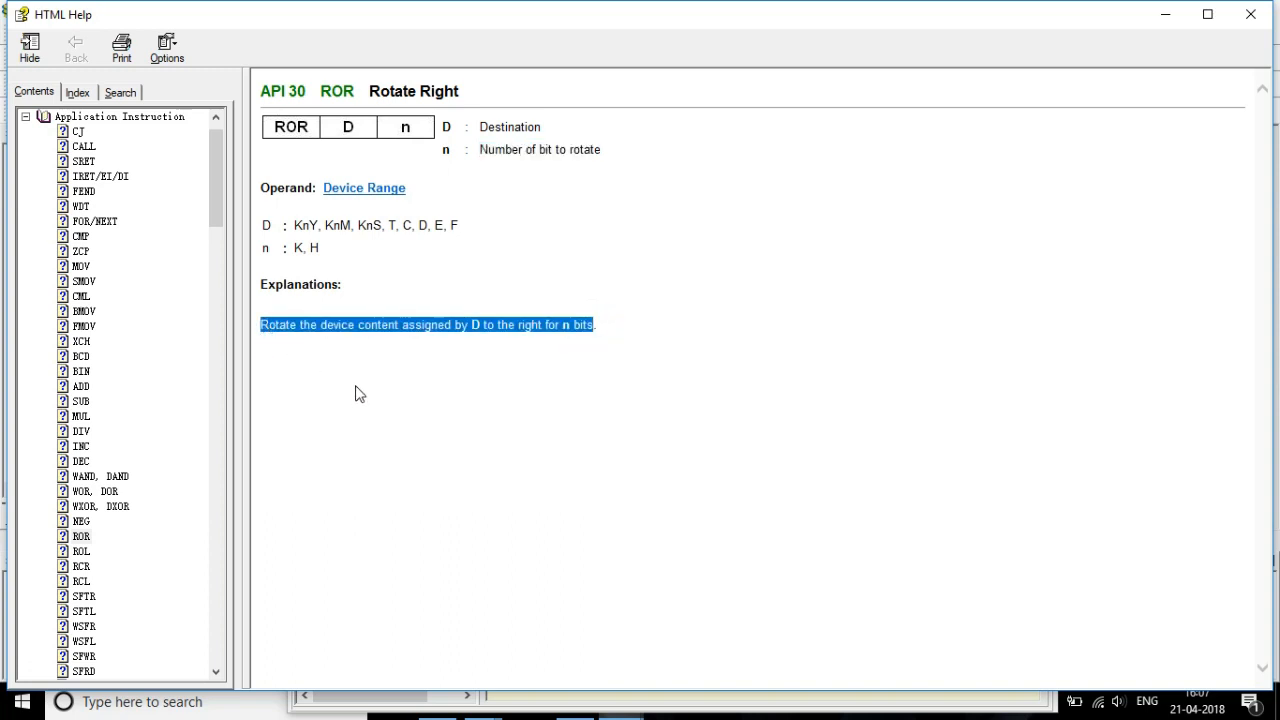
pyautogui.moveTo(947, 20)
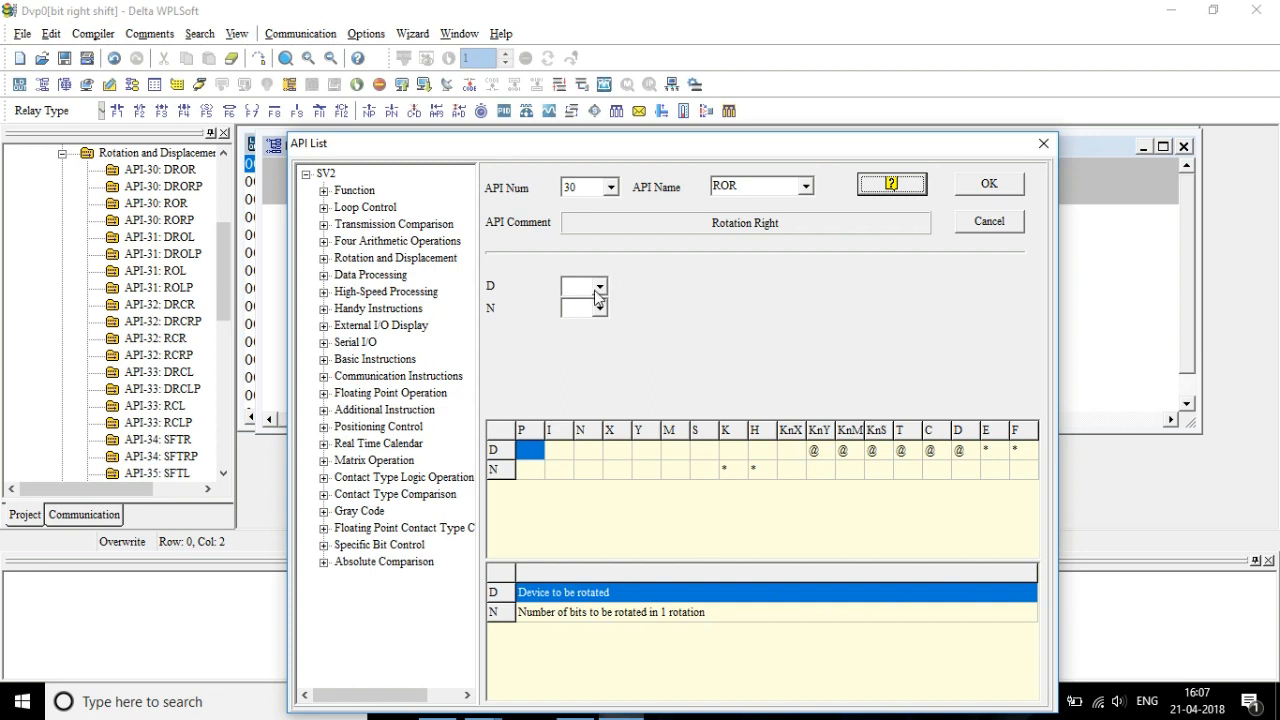
# Set ROR's D operand to D0 and N to K1, then insert it into the rung
pyautogui.click(598, 287)
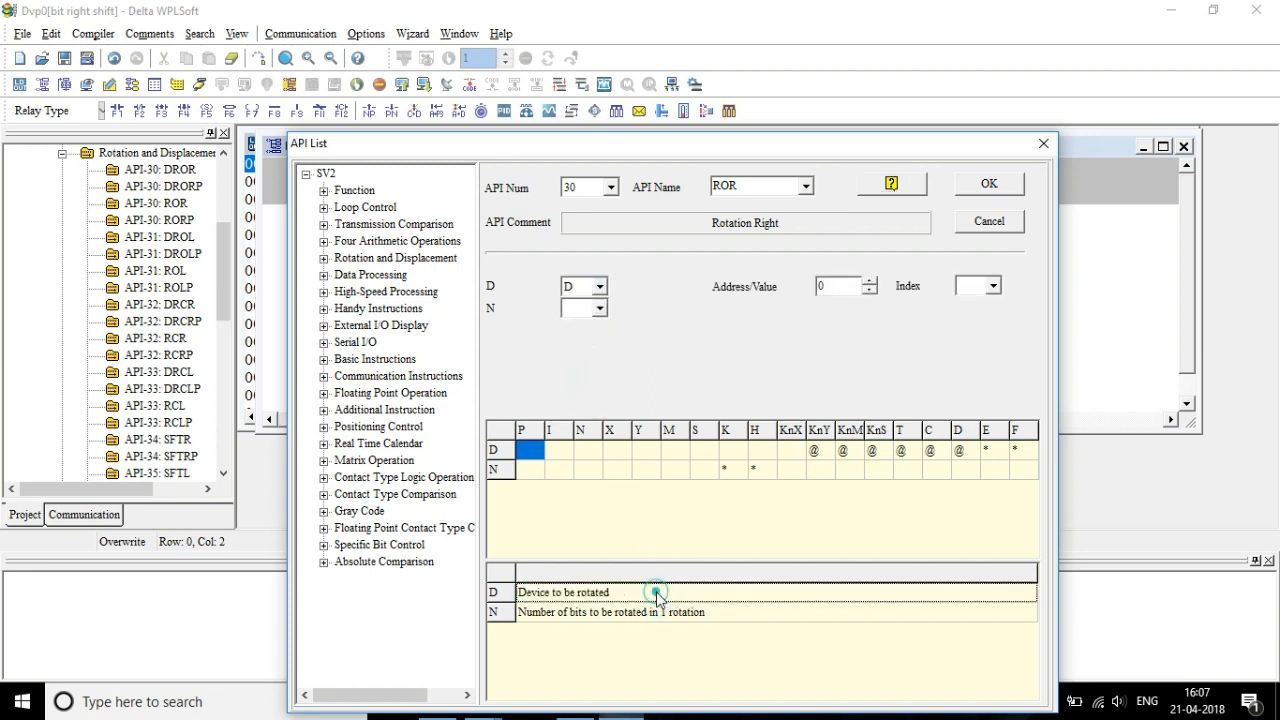
pyautogui.moveTo(590, 290)
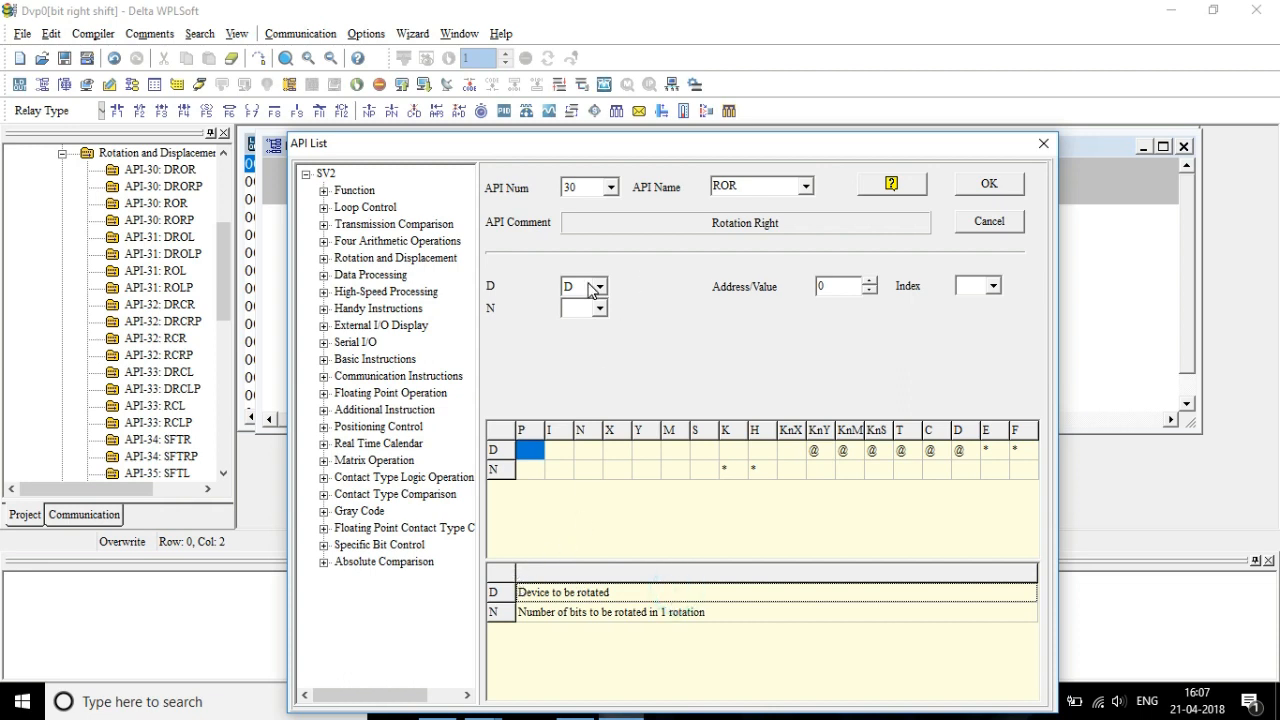
pyautogui.click(598, 287)
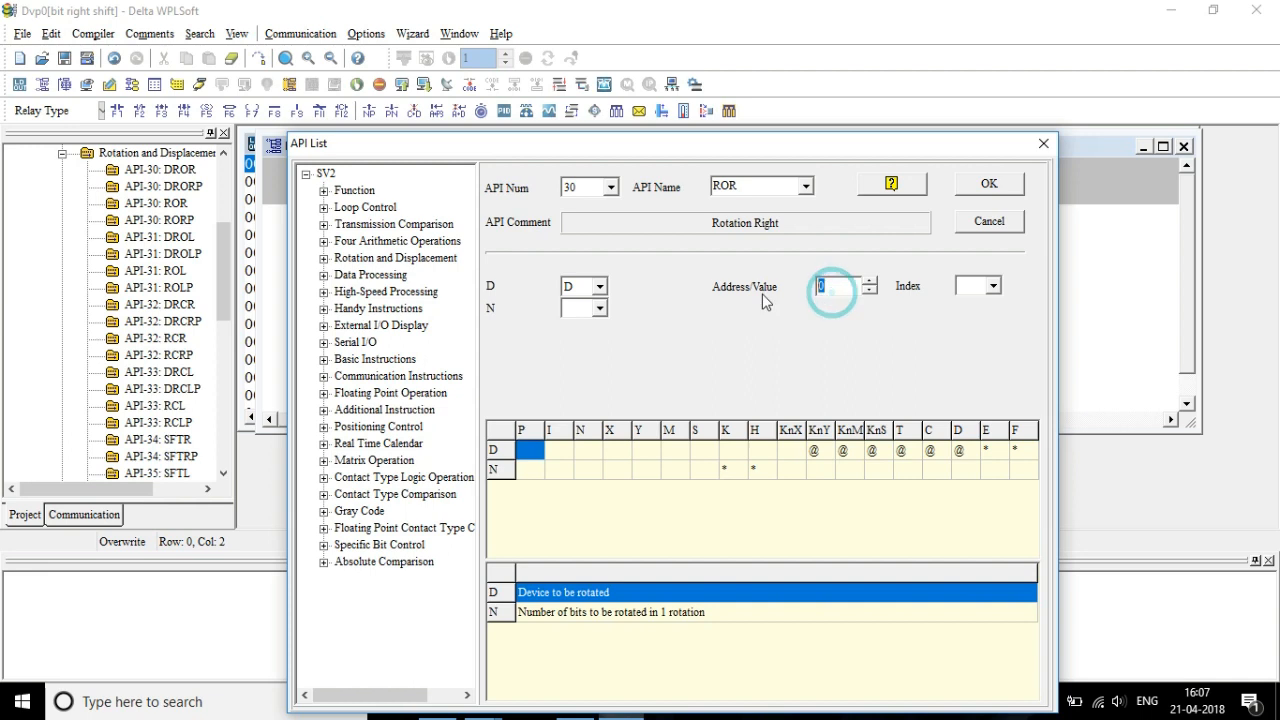
pyautogui.click(598, 308)
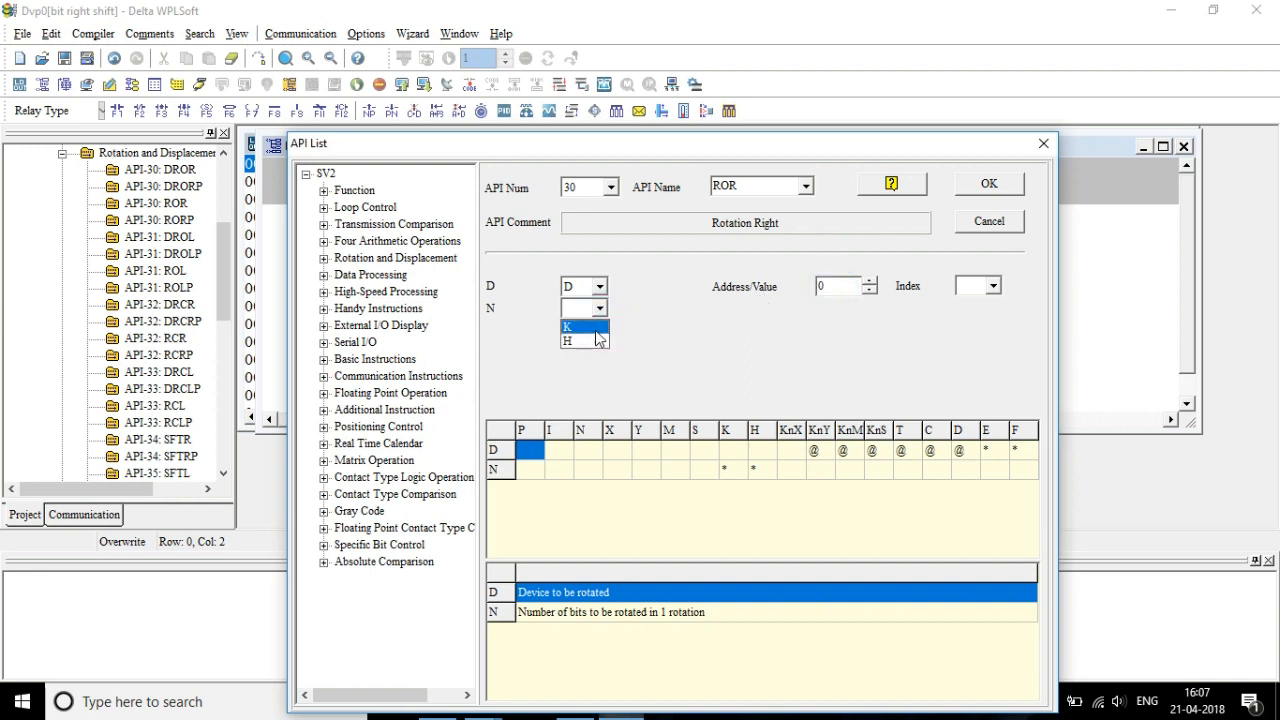
pyautogui.click(571, 326)
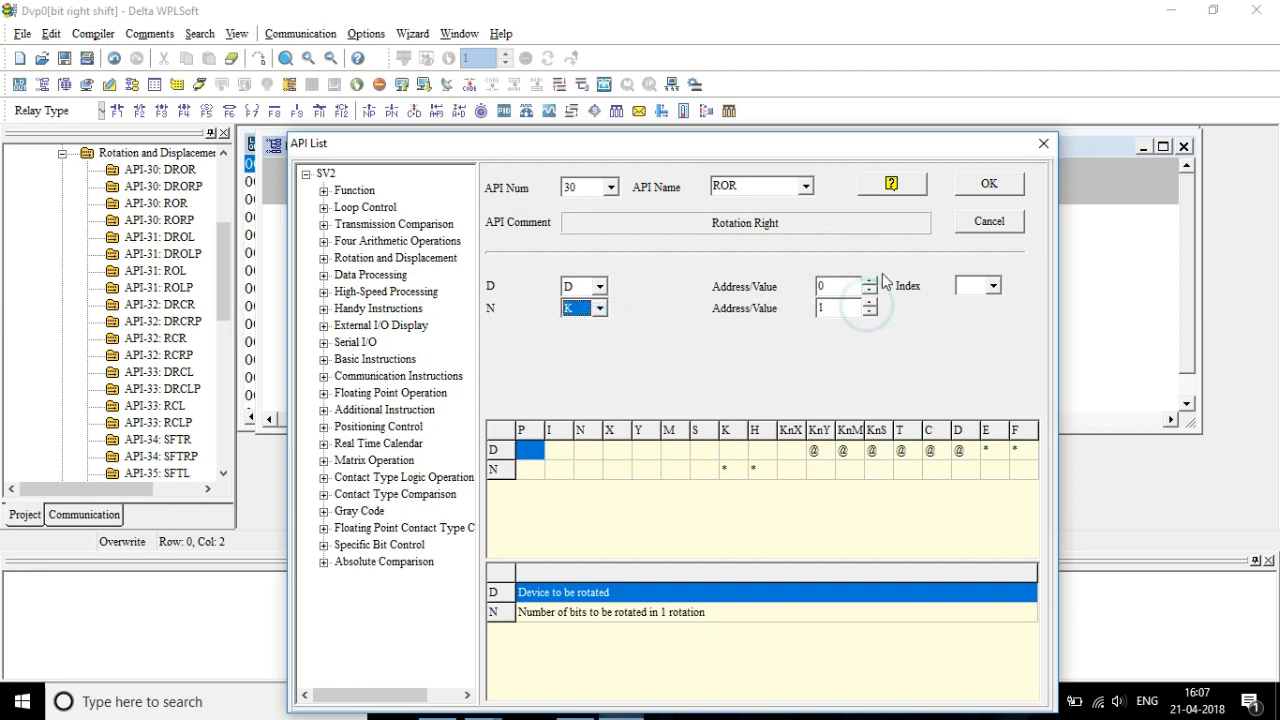
pyautogui.click(988, 184)
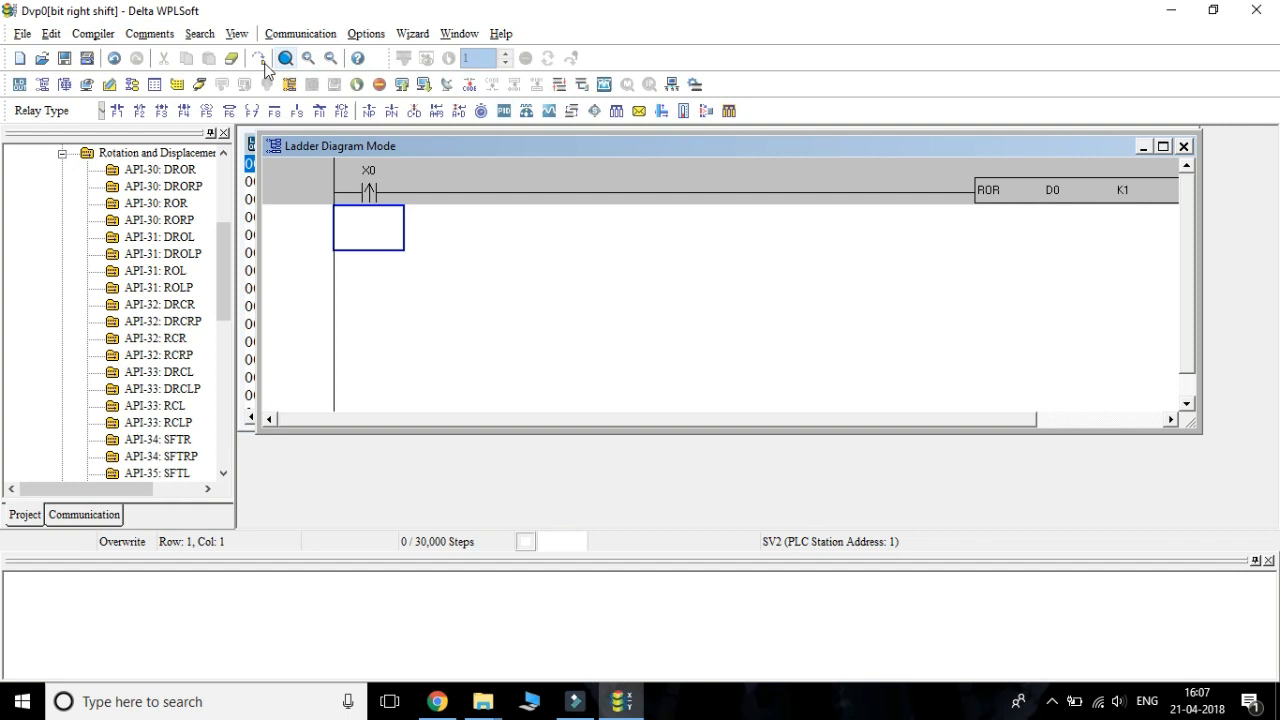
# Start simulator ladder monitoring and confirm putting the PLC into run mode
pyautogui.click(267, 62)
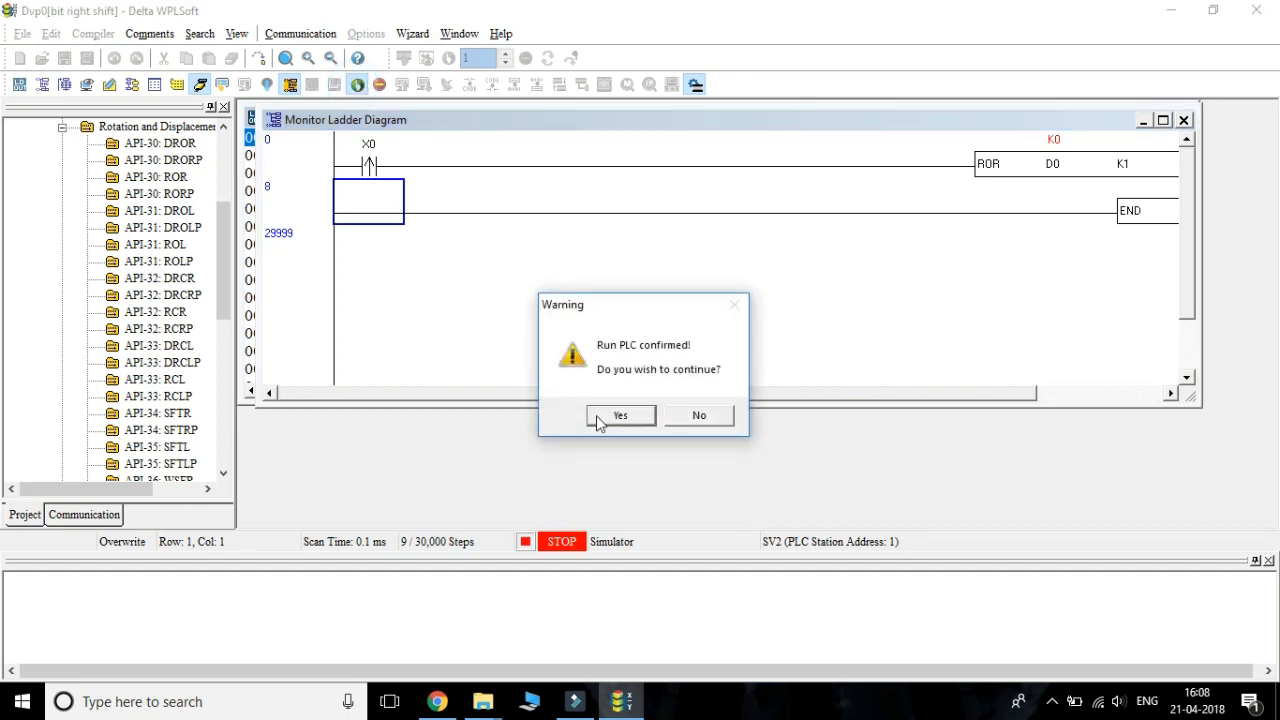
pyautogui.click(619, 415)
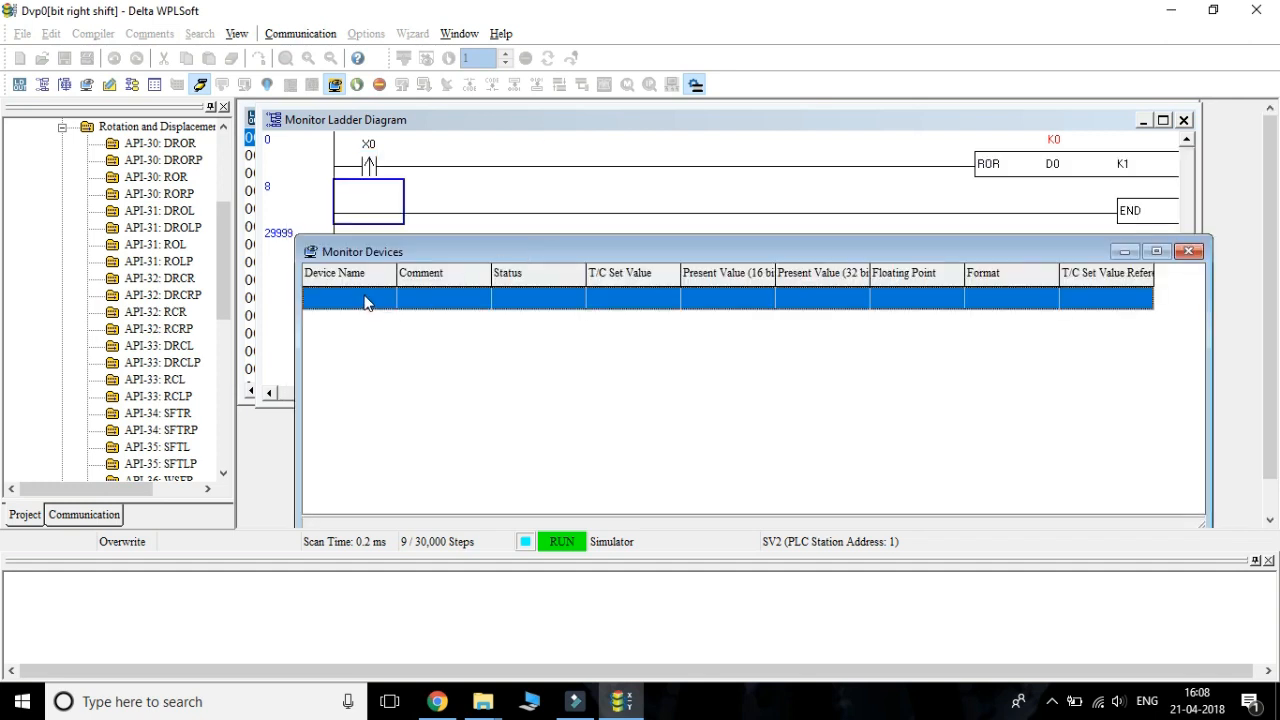
# Add devices X0 and D0 to the monitor table
pyautogui.doubleClick(343, 298)
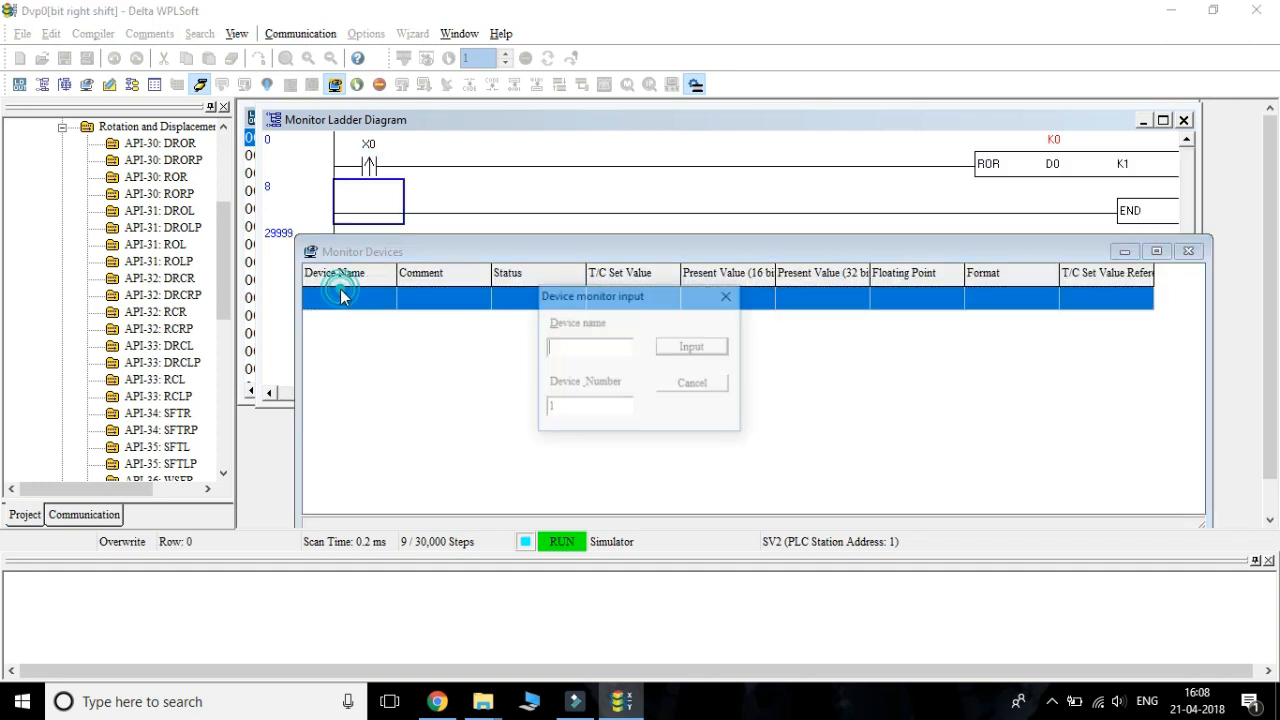
pyautogui.write('x')
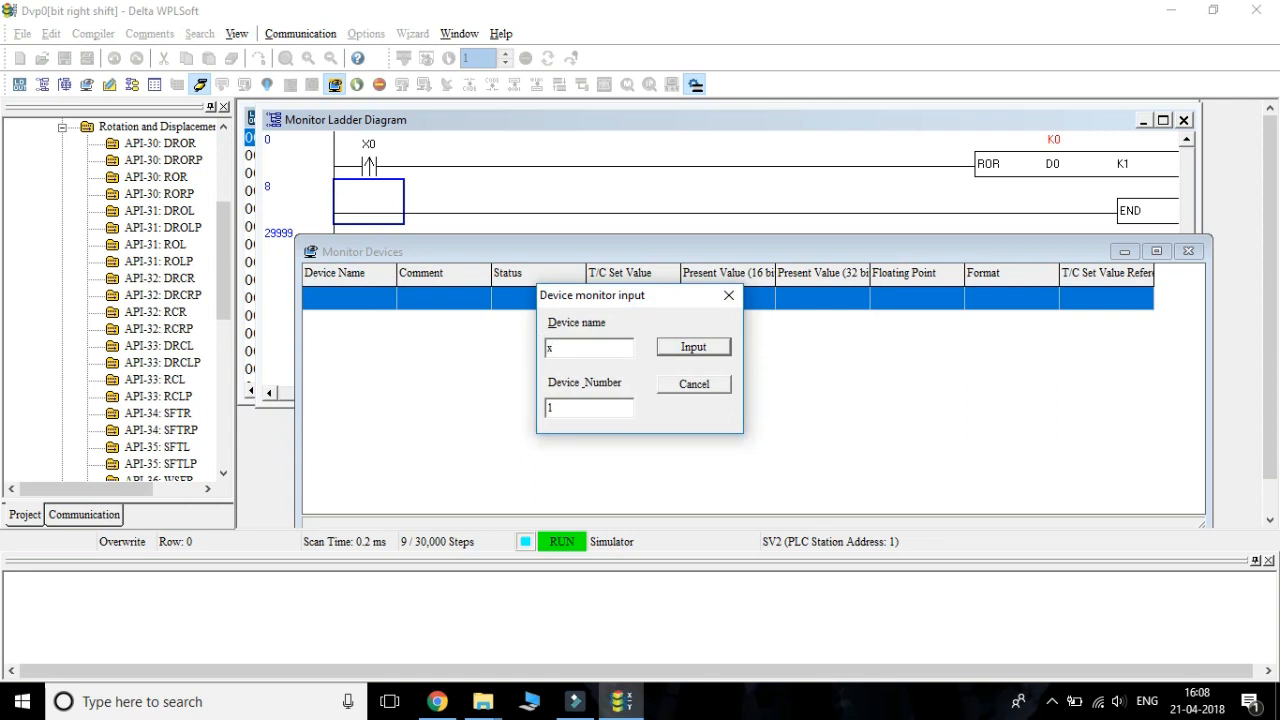
pyautogui.click(693, 346)
pyautogui.write('d')
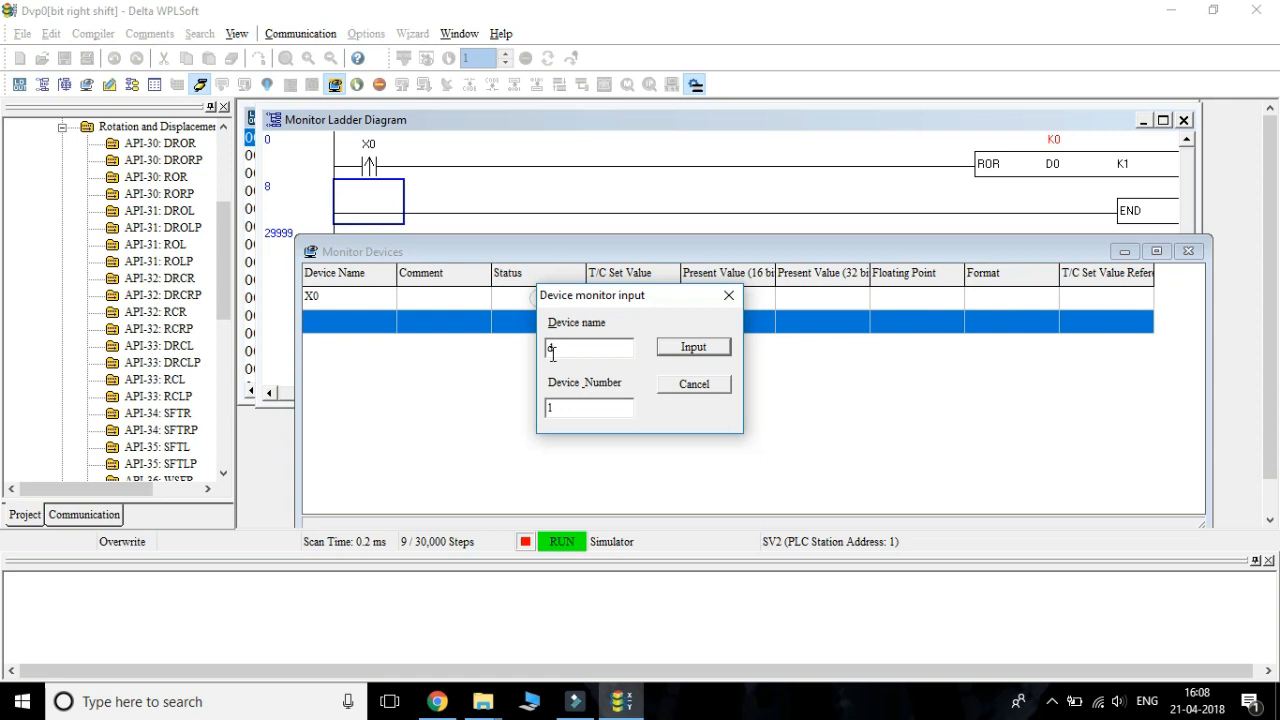
pyautogui.click(693, 346)
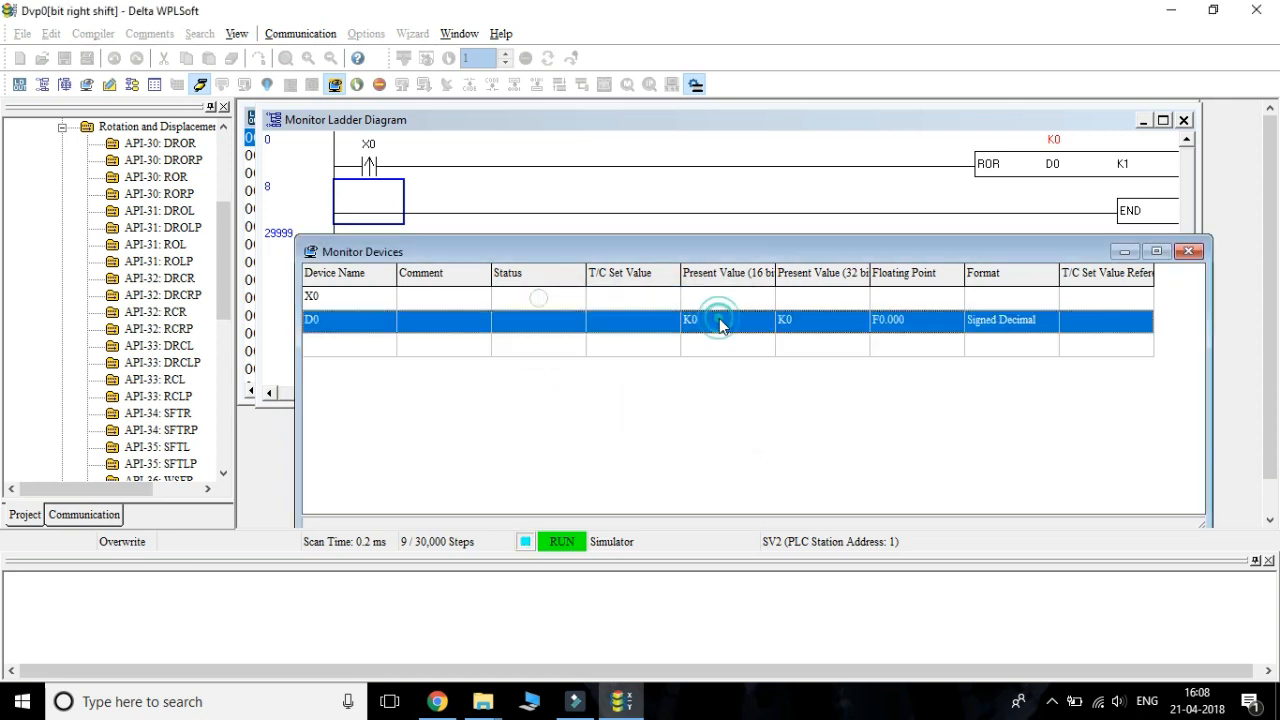
# Set D0's present value to K255
pyautogui.doubleClick(720, 320)
pyautogui.write('K2')
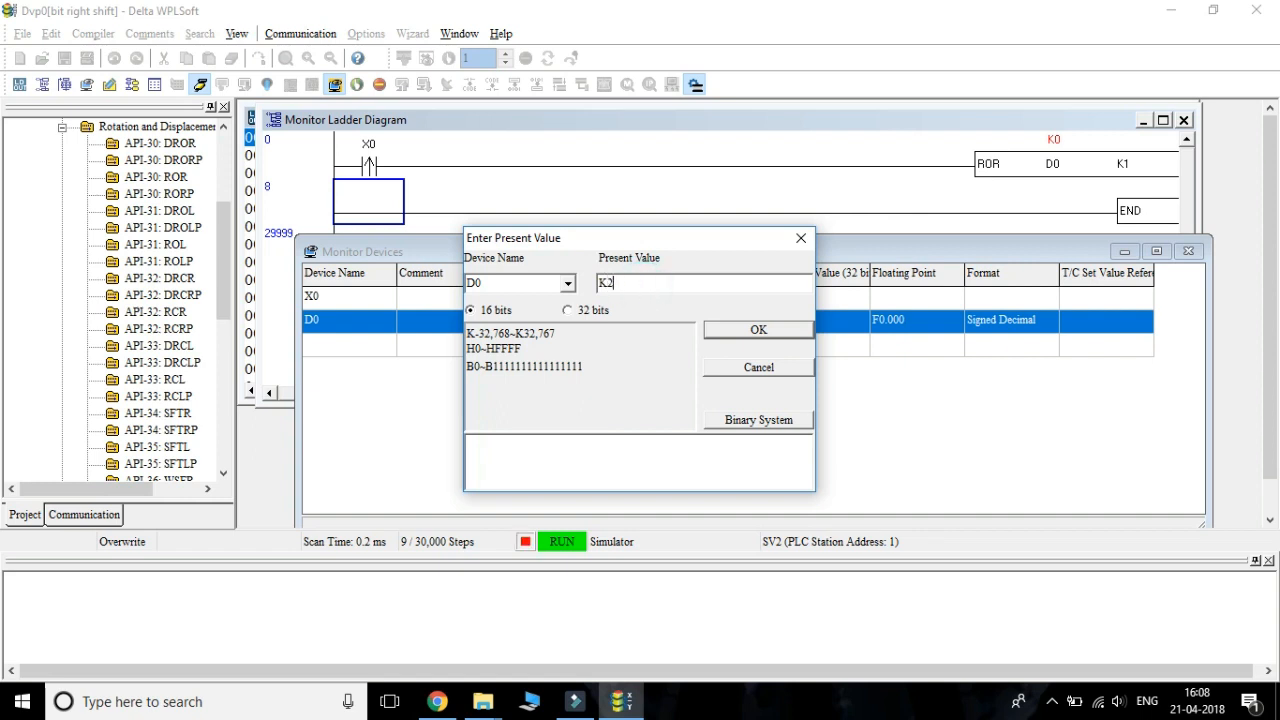
pyautogui.click(757, 330)
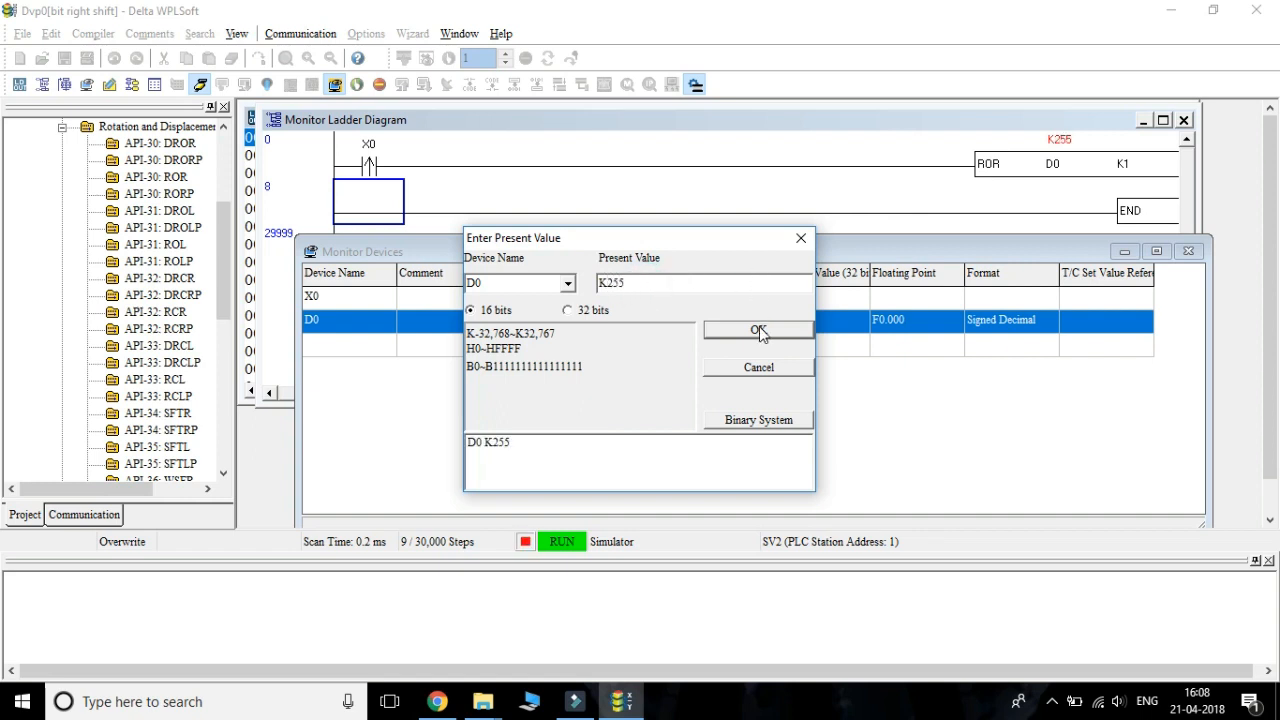
pyautogui.click(756, 330)
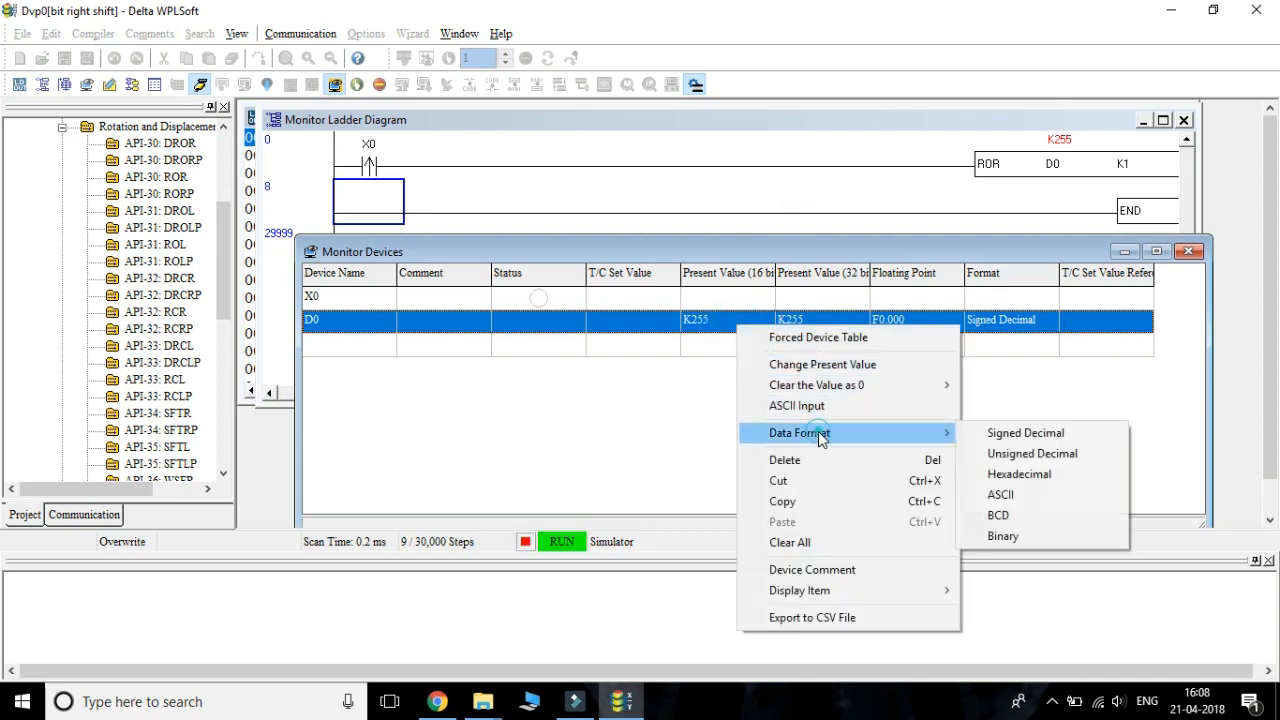
# Show D0 in binary, then switch X0 on, off, and on again to rotate bits
pyautogui.click(1003, 536)
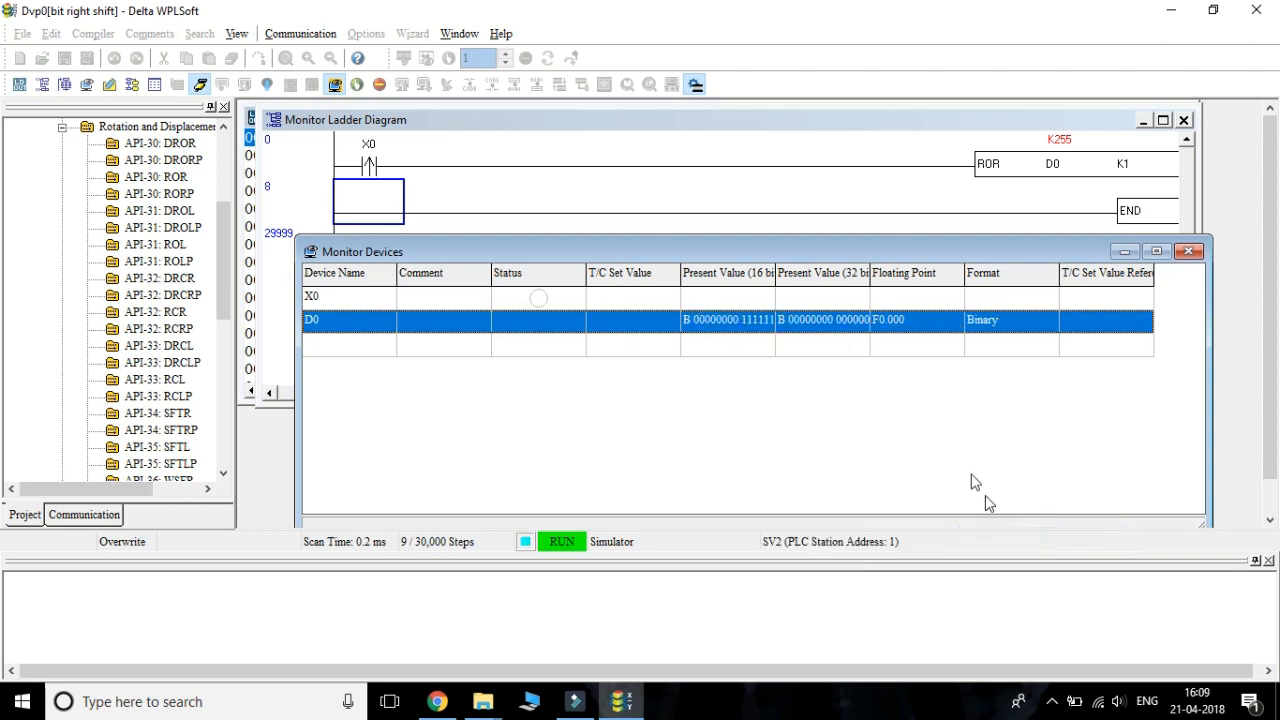
pyautogui.moveTo(775, 272)
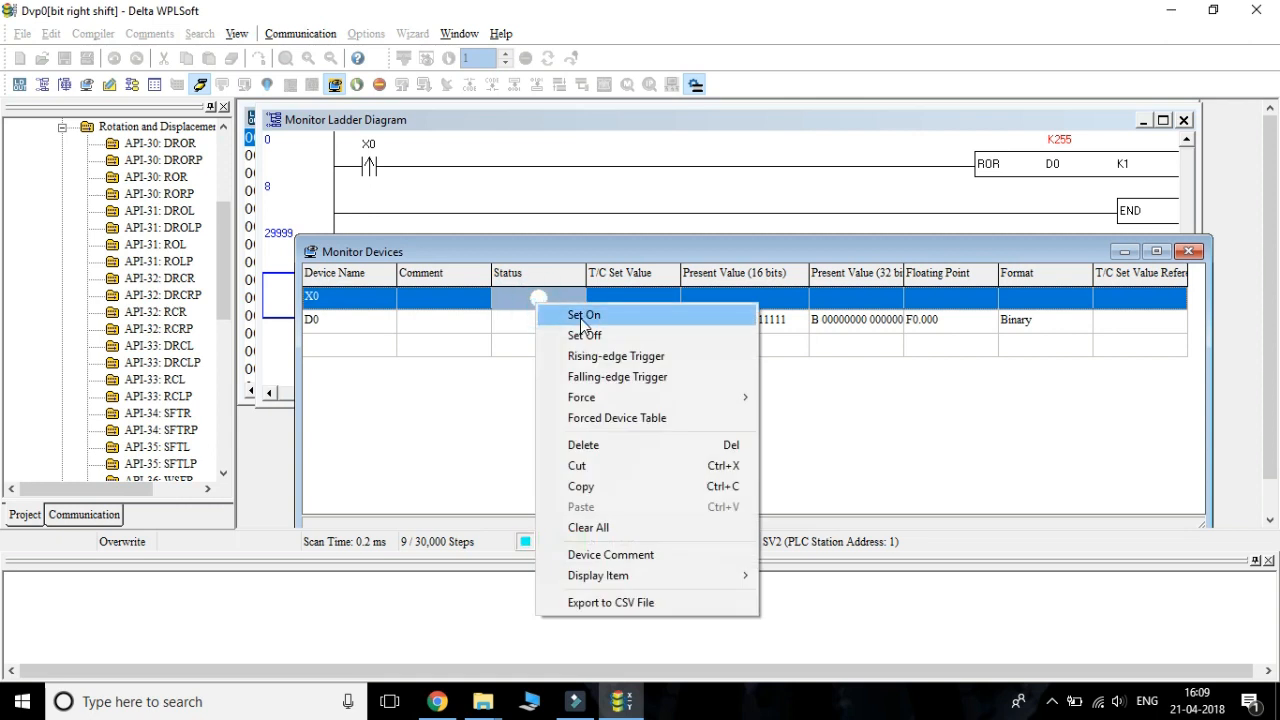
pyautogui.click(582, 315)
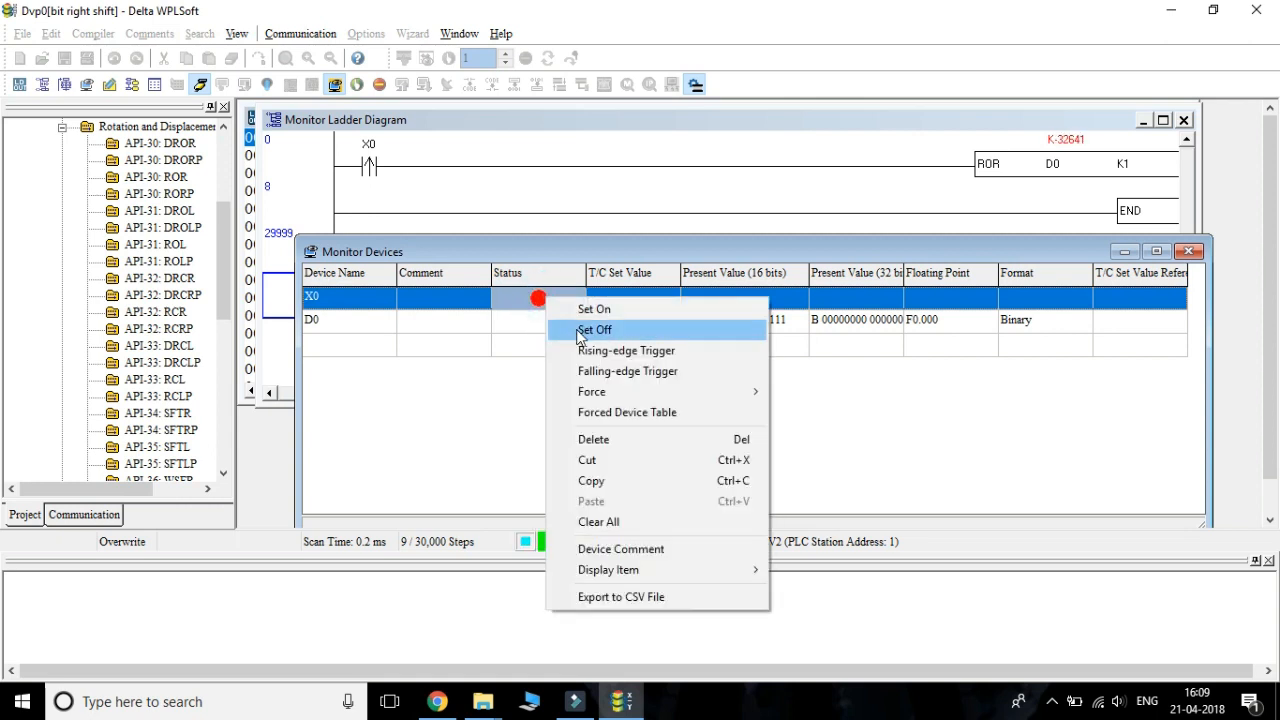
pyautogui.click(595, 329)
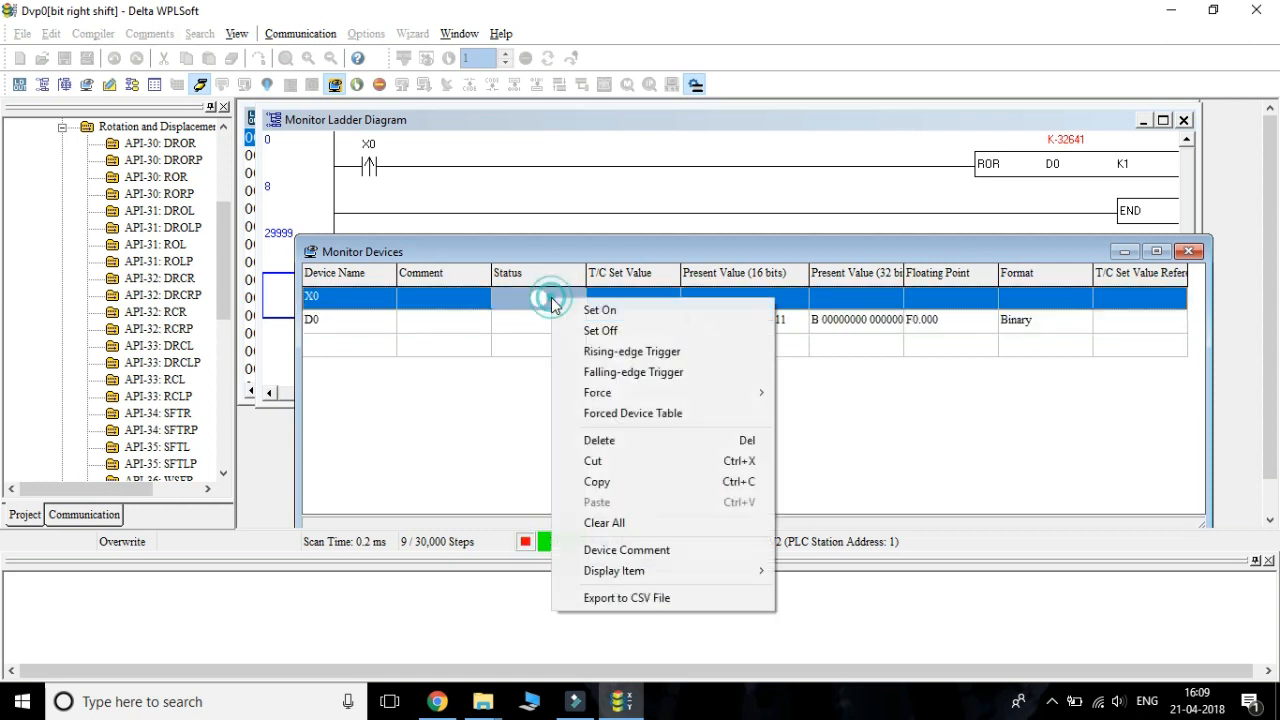
pyautogui.click(599, 309)
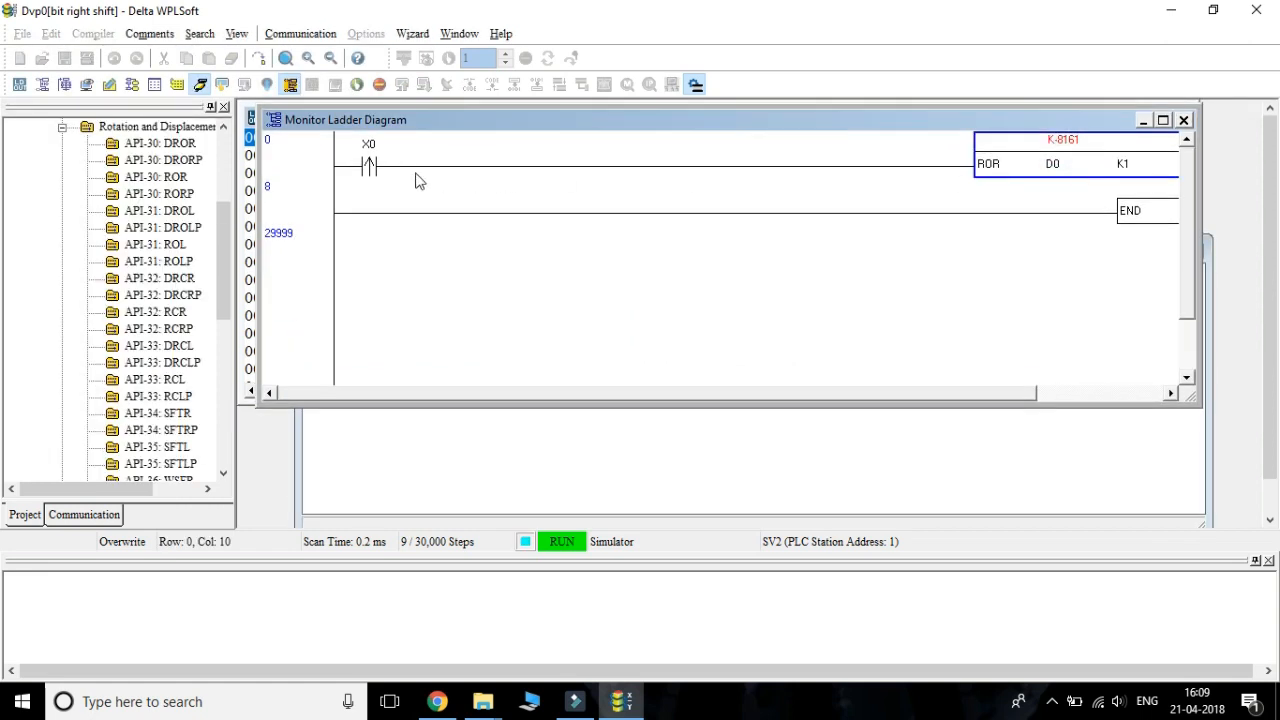
# Set the X0 contact on in the monitored ladder, rotating D0 to K-2041
pyautogui.click(368, 160)
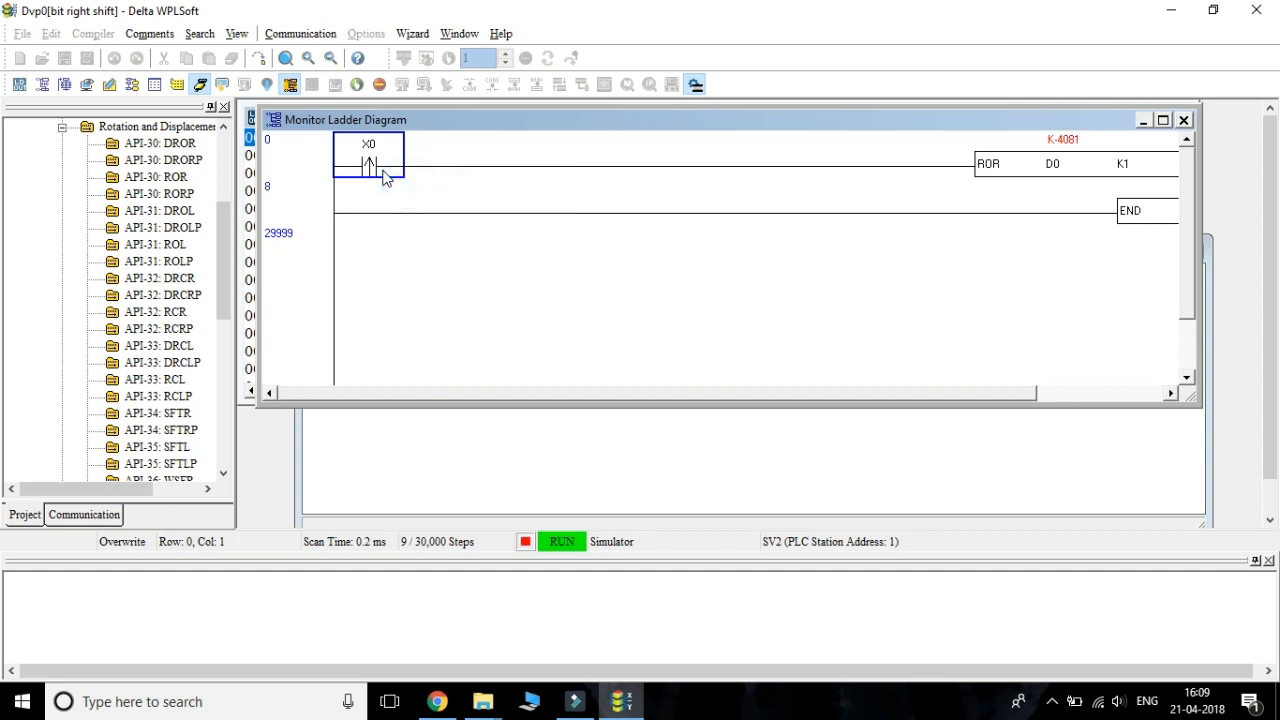
pyautogui.rightClick(370, 160)
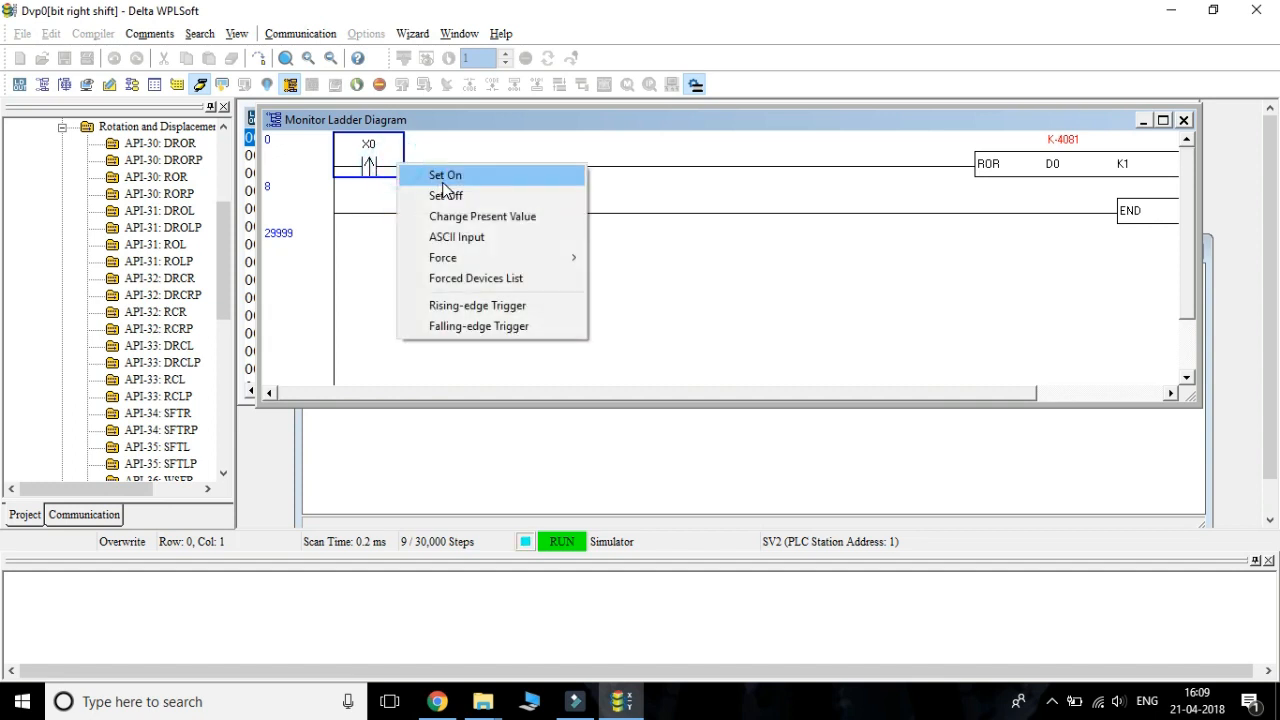
pyautogui.click(444, 175)
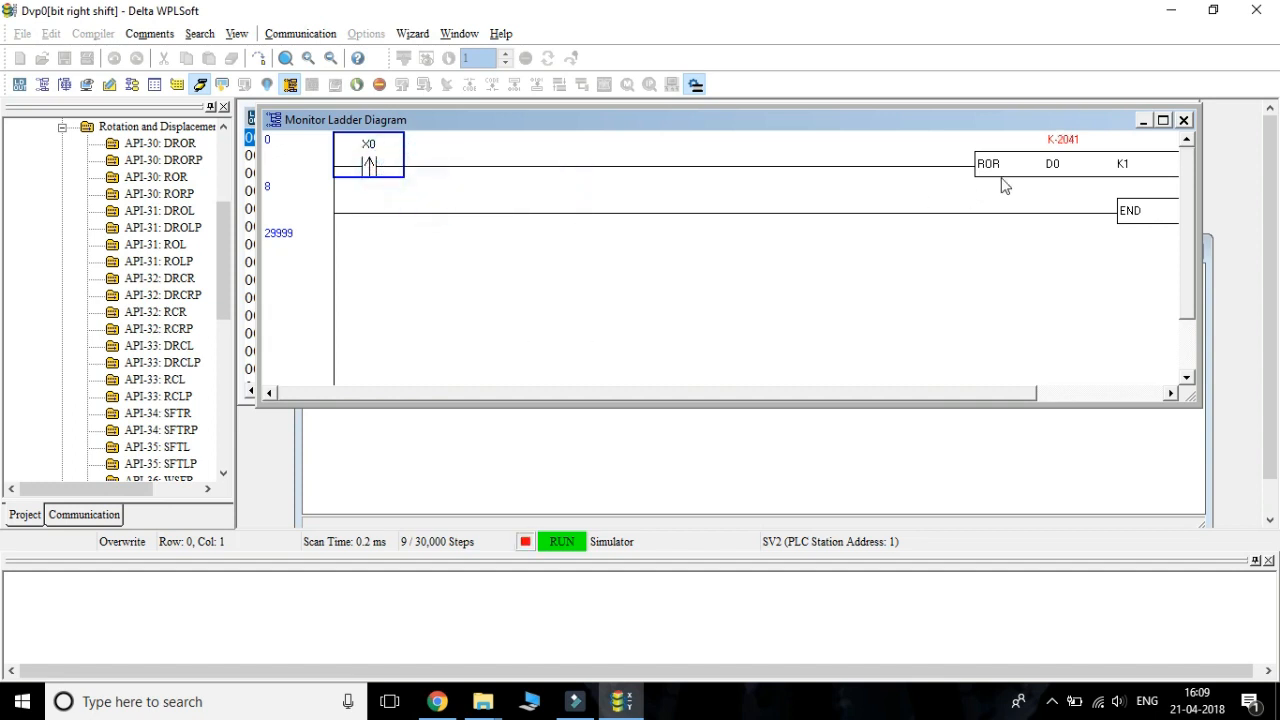
pyautogui.click(1046, 163)
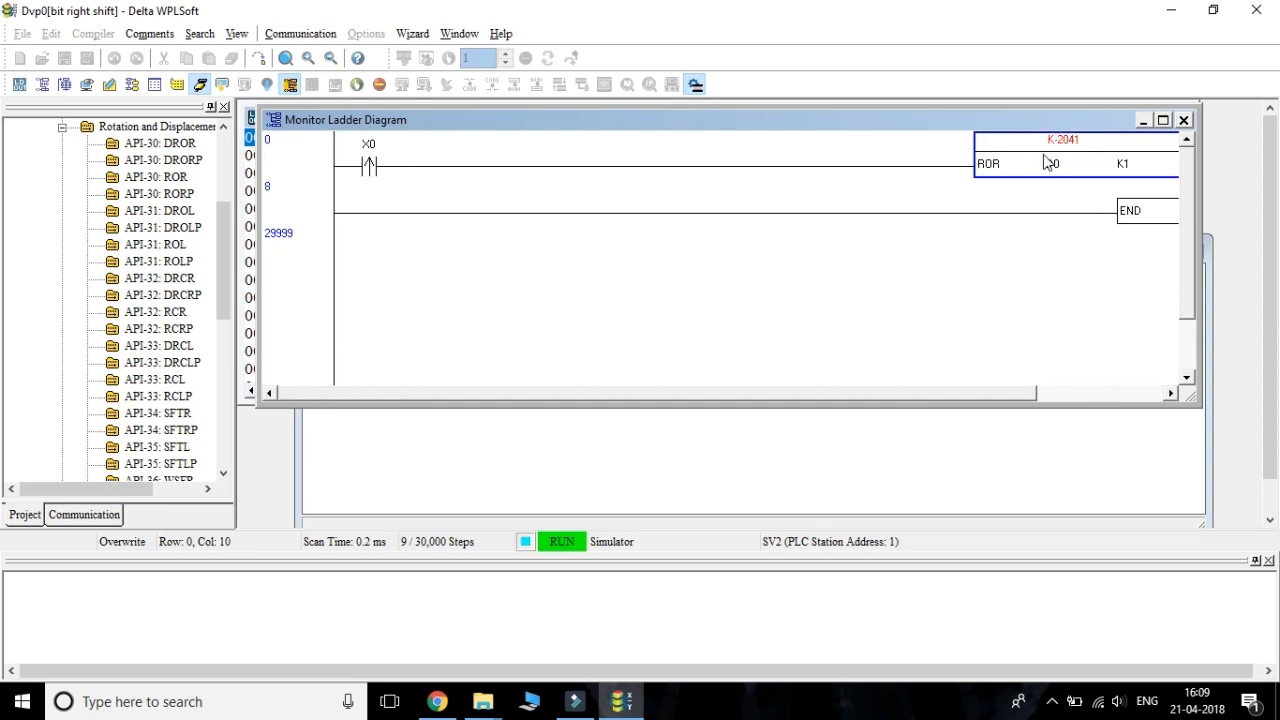